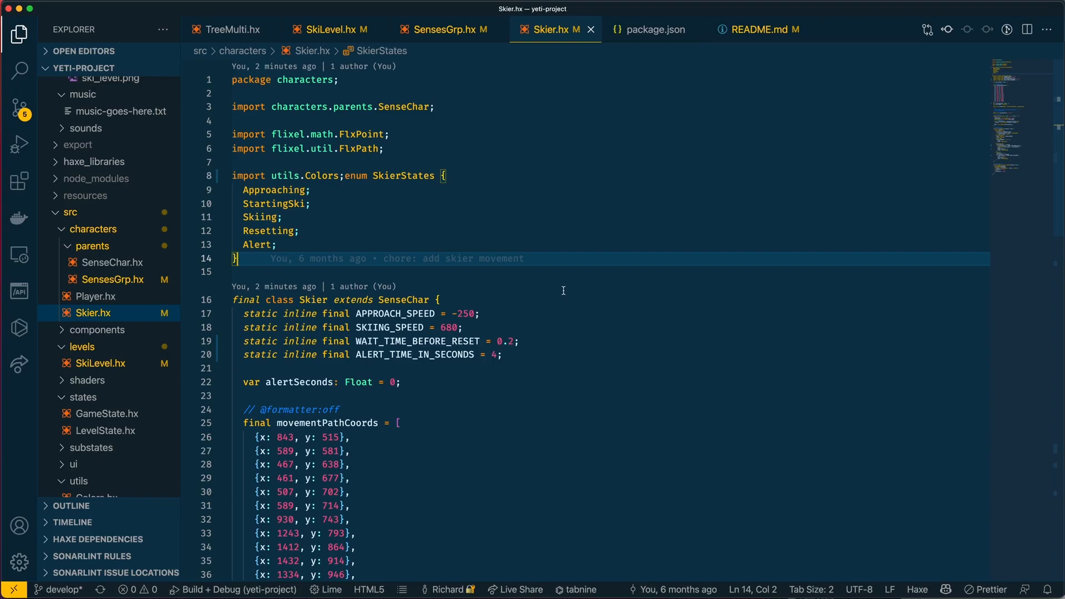
mouse_move(409, 299)
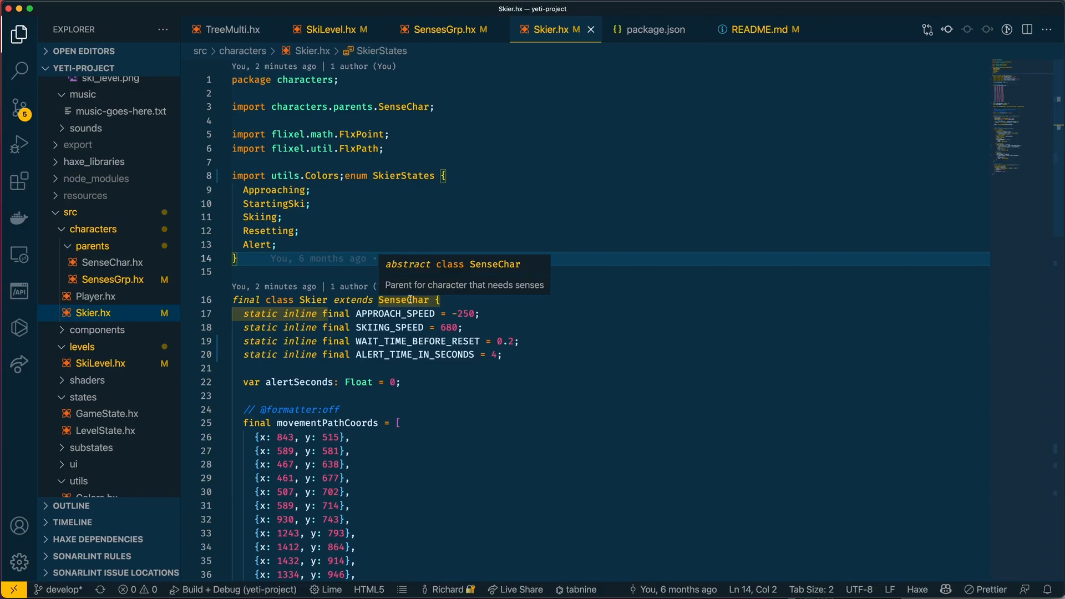
- Scroll Skier.hx down to the movementPathCoords array and select it
scroll(down, 3)
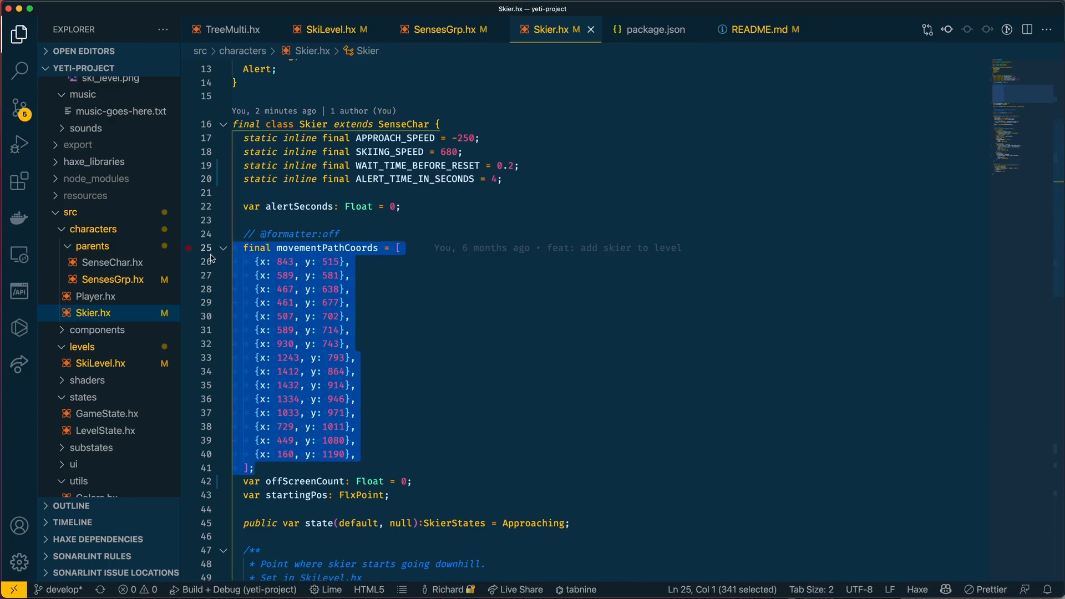
click(379, 303)
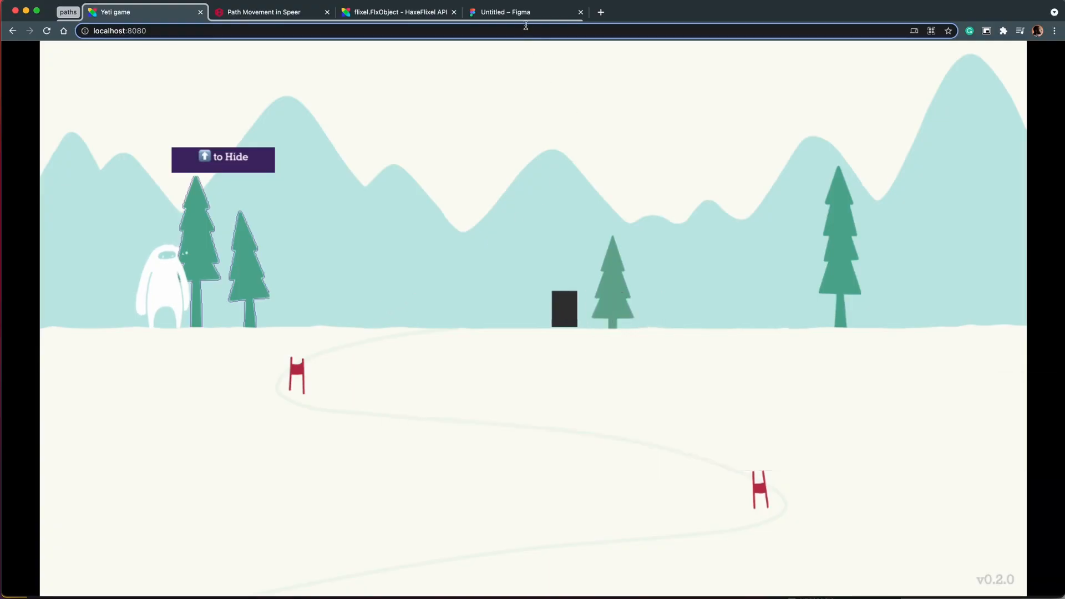
- In the Figma level mockup, select the waypoint square at position 467, 638
click(523, 12)
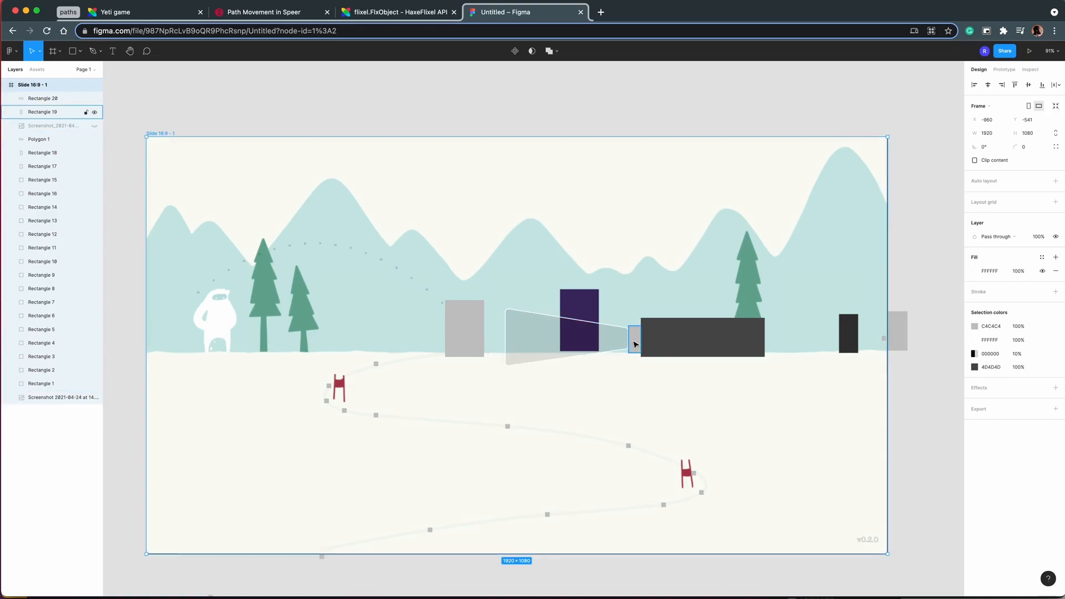
click(632, 338)
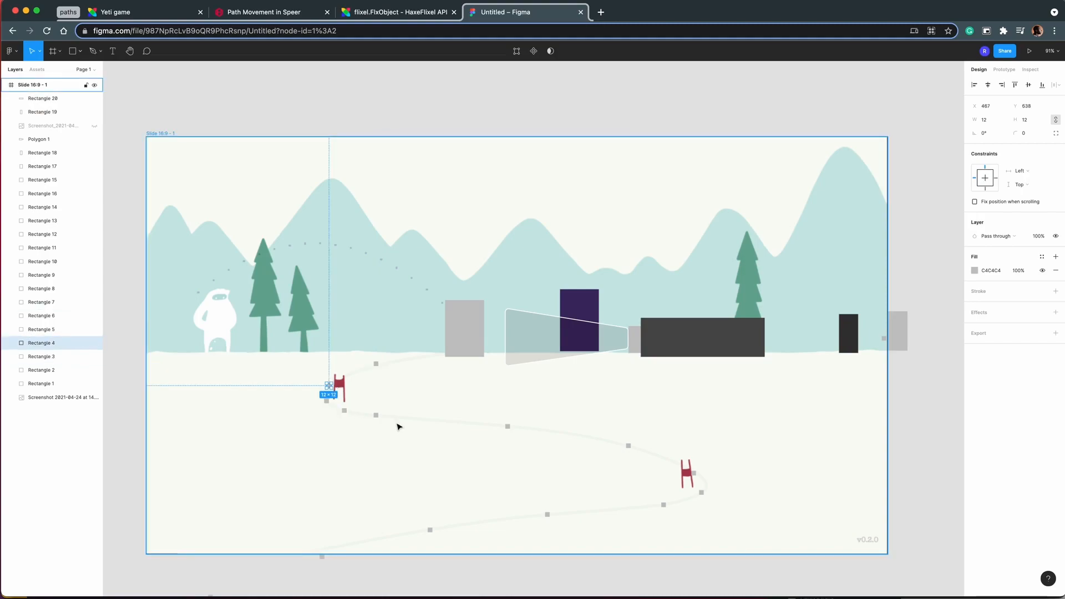
mouse_move(451, 444)
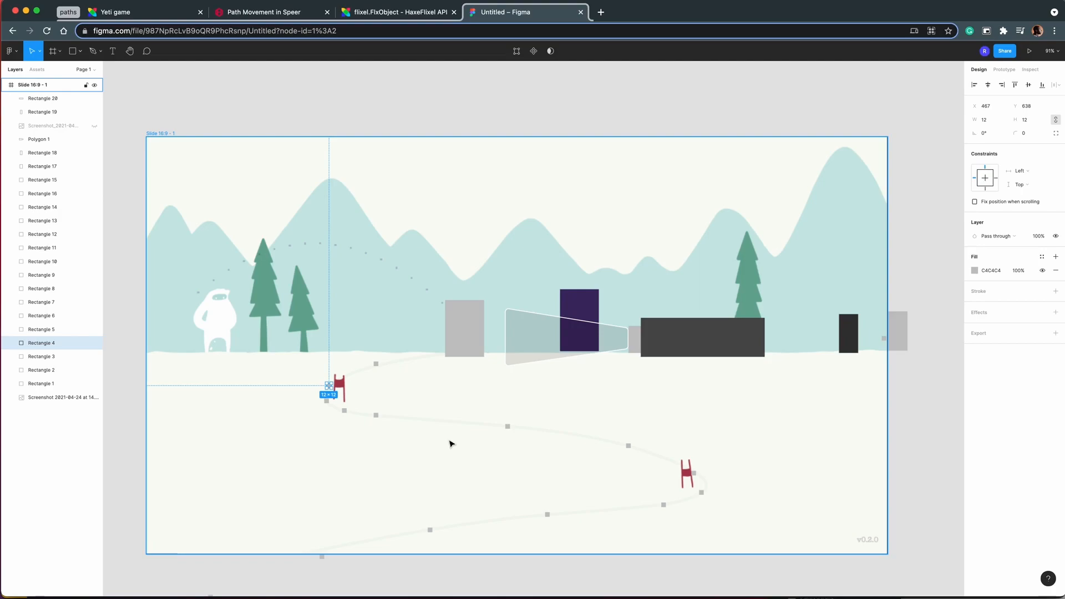
mouse_move(934, 127)
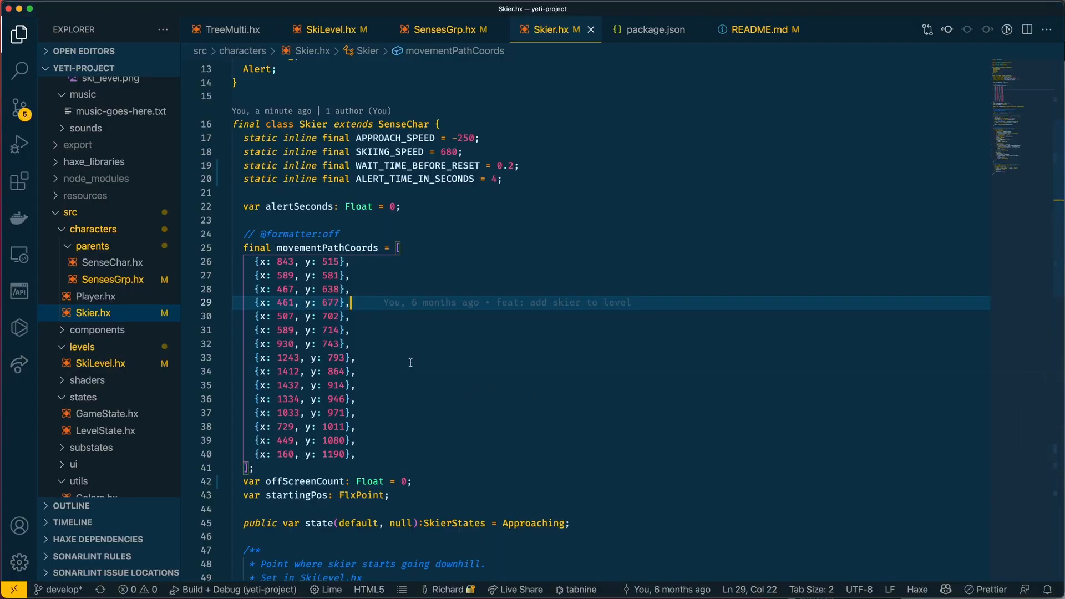
- Highlight movementPathCoords and follow it into the constructor building the FlxPath
double_click(328, 247)
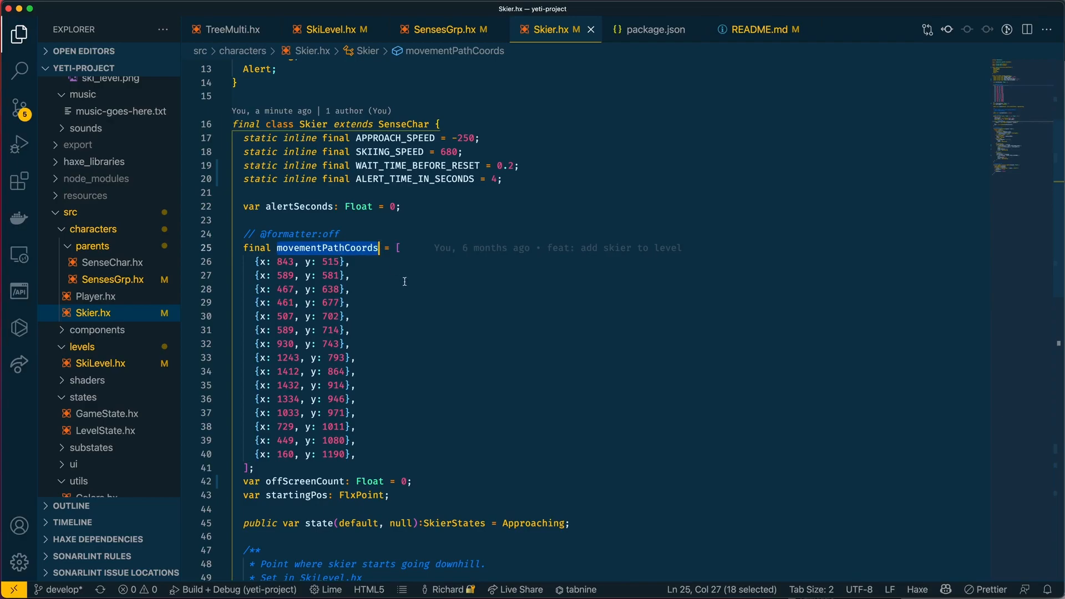
scroll(down, 3)
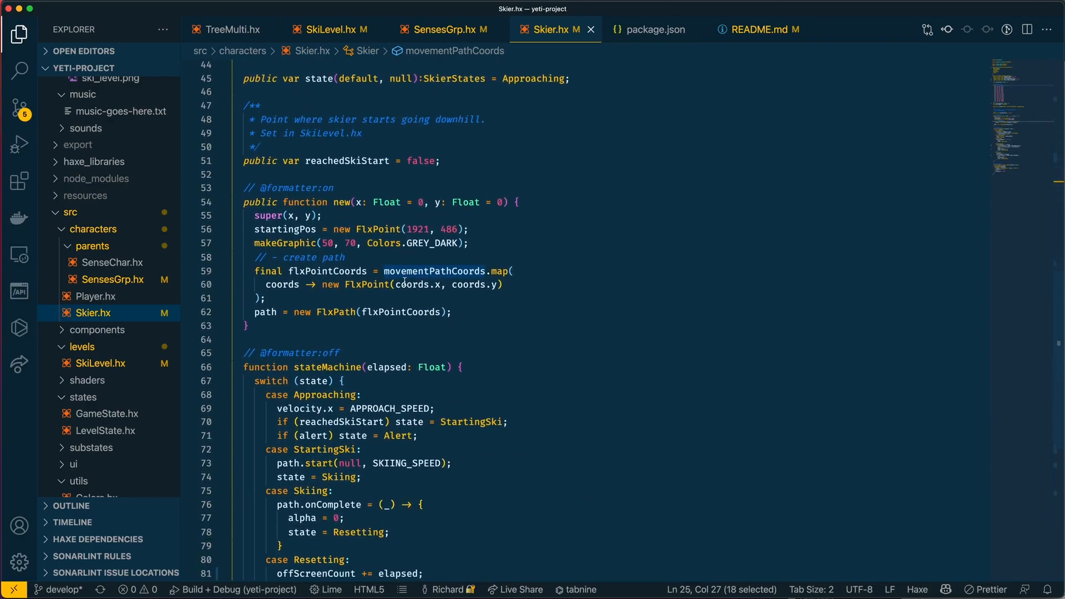
mouse_move(529, 334)
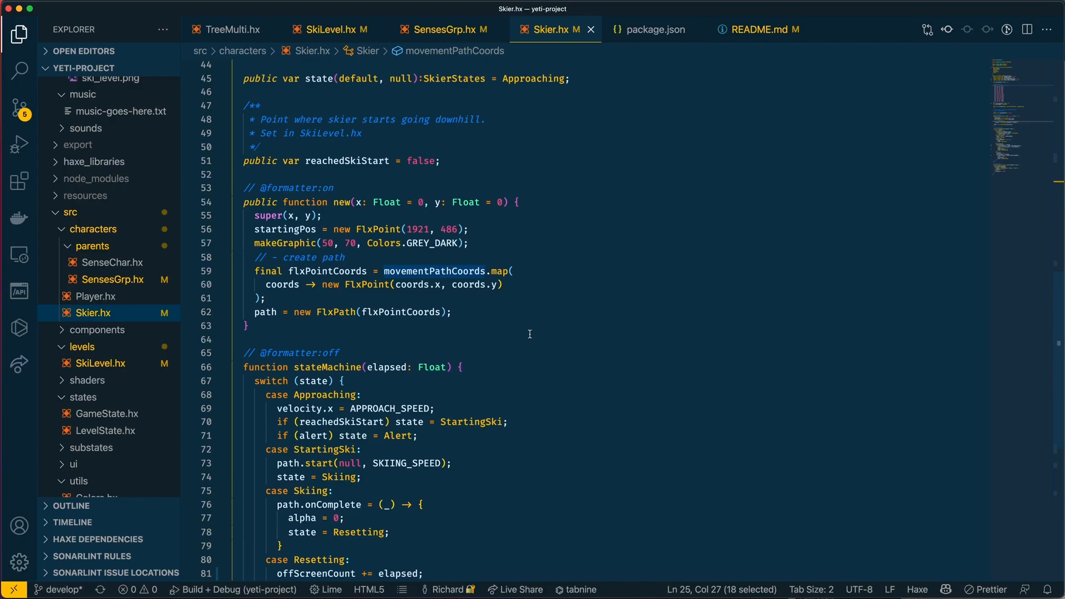
mouse_move(265, 312)
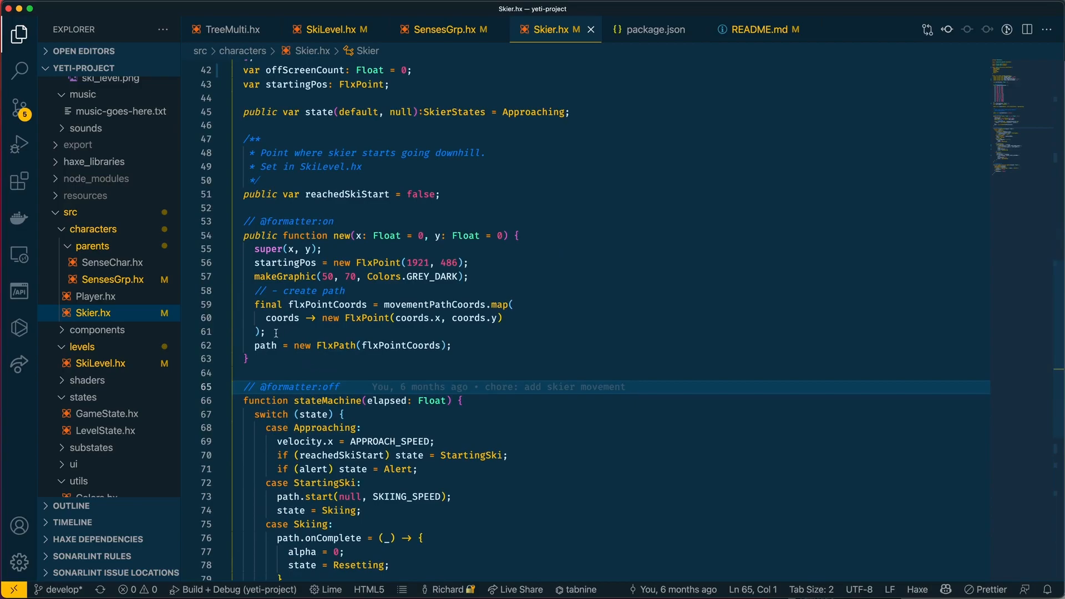
mouse_move(326, 304)
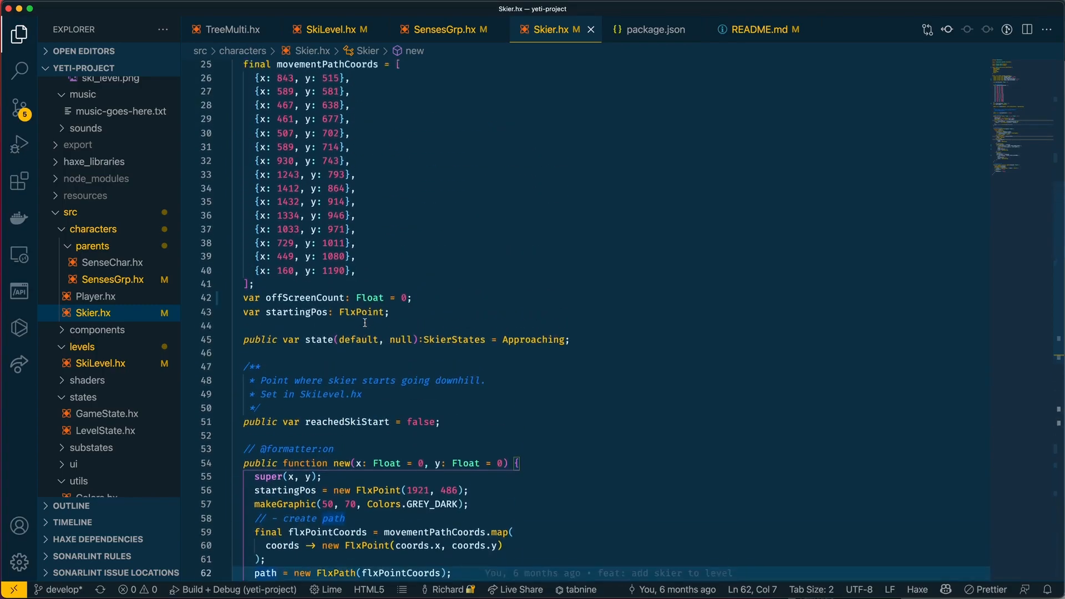
scroll(down, 3)
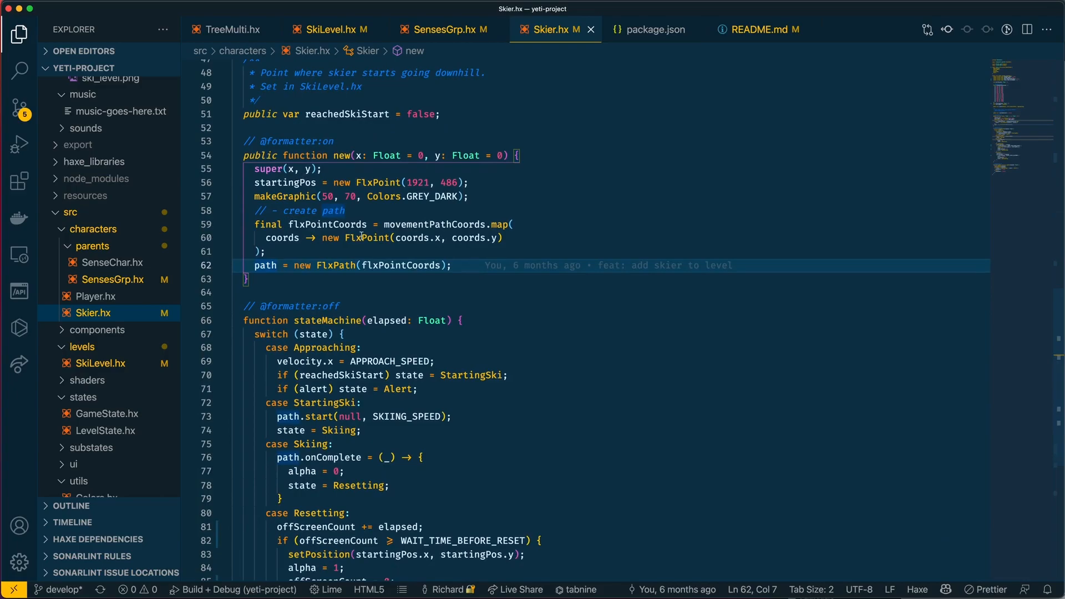
scroll(up, 3)
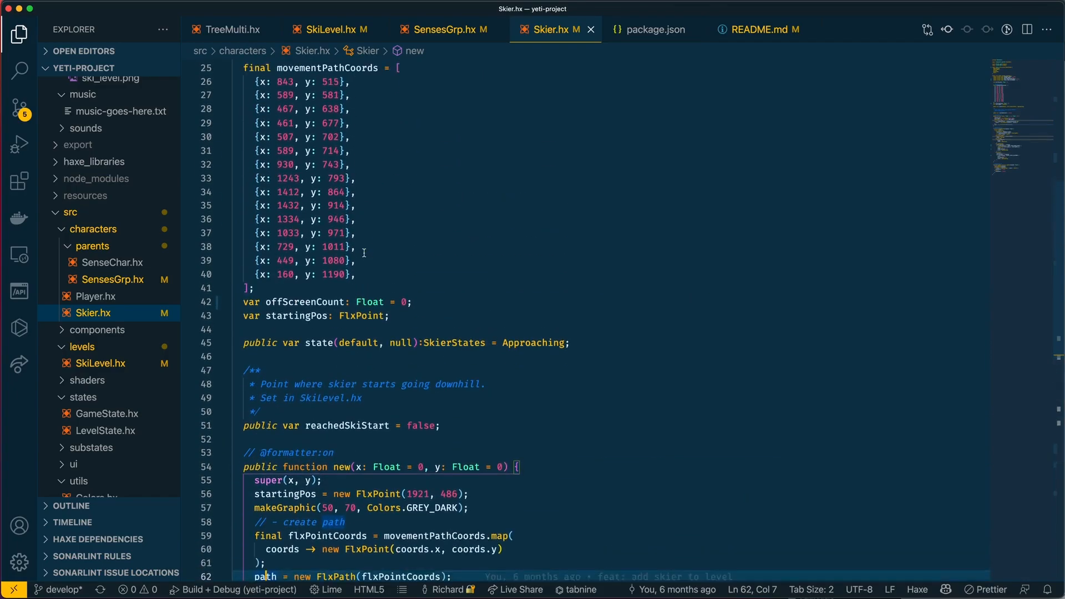
scroll(down, 3)
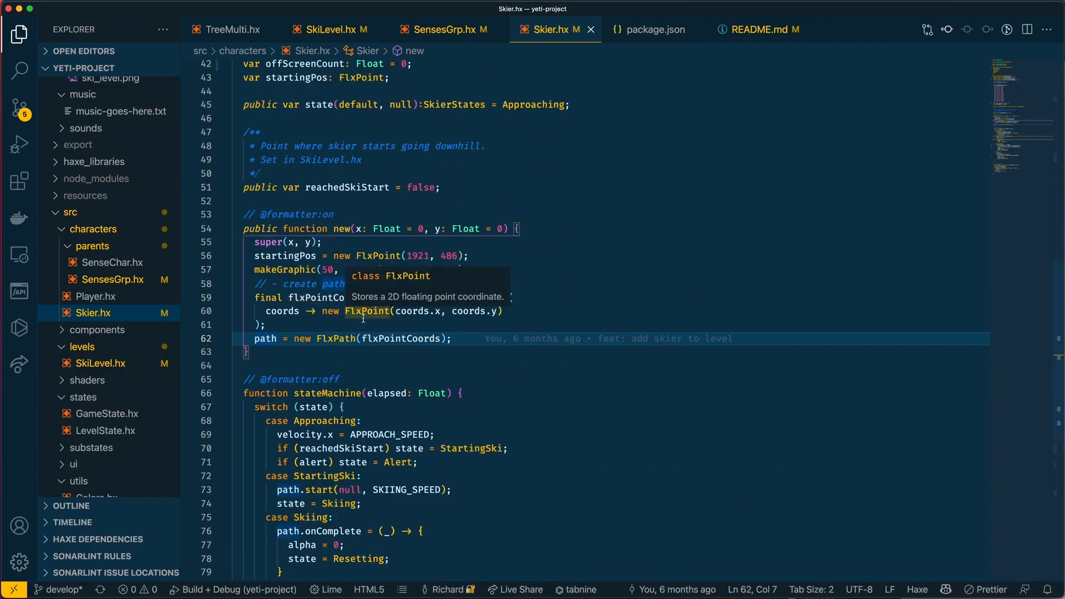
mouse_move(336, 338)
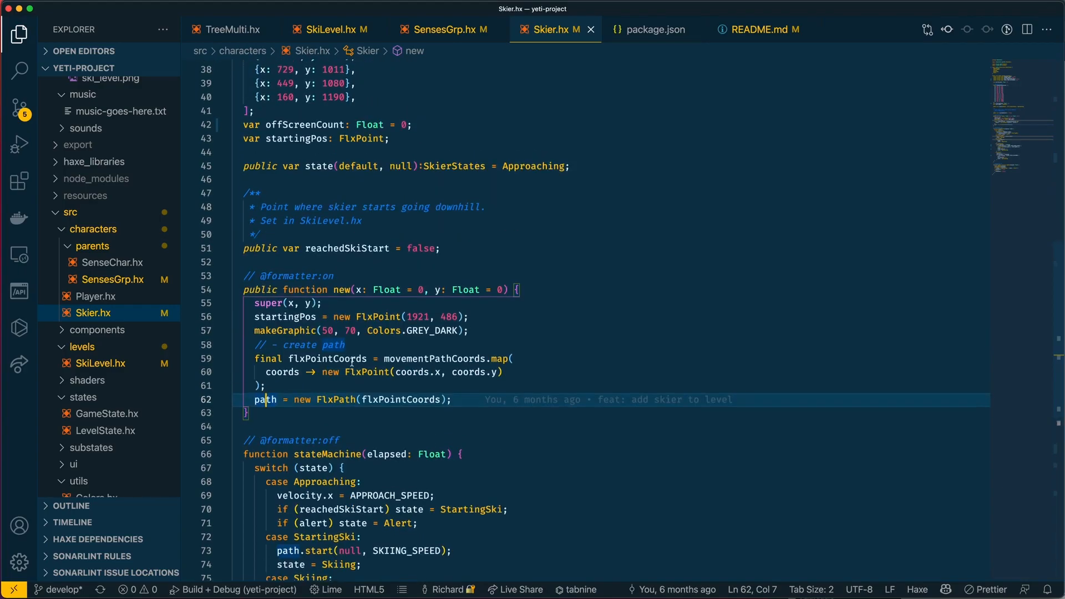
- Scroll to the stateMachine switch and highlight the StartingSki state
scroll(down, 3)
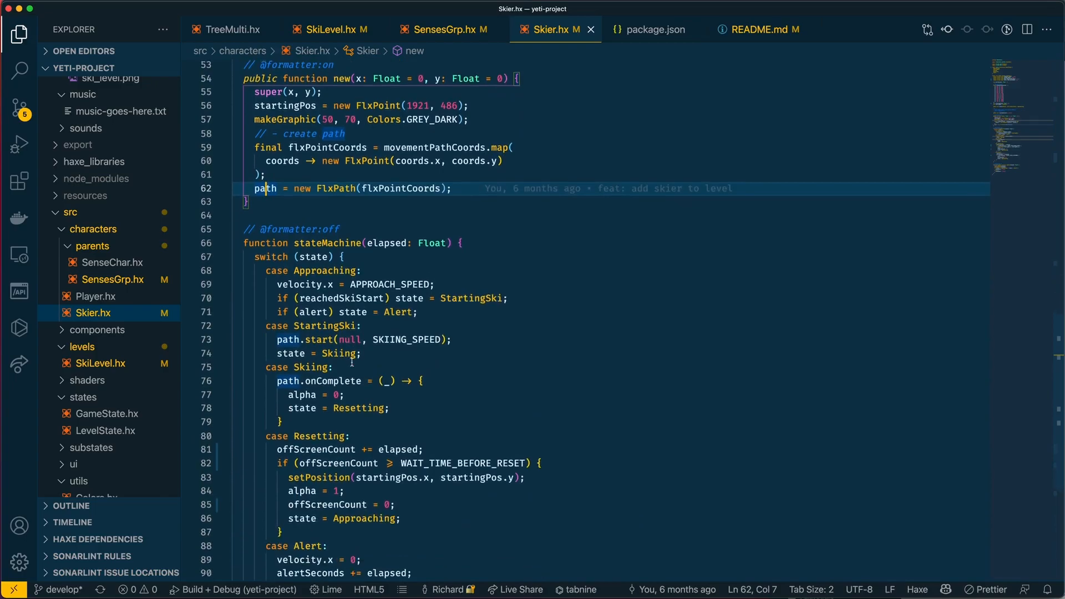
scroll(down, 3)
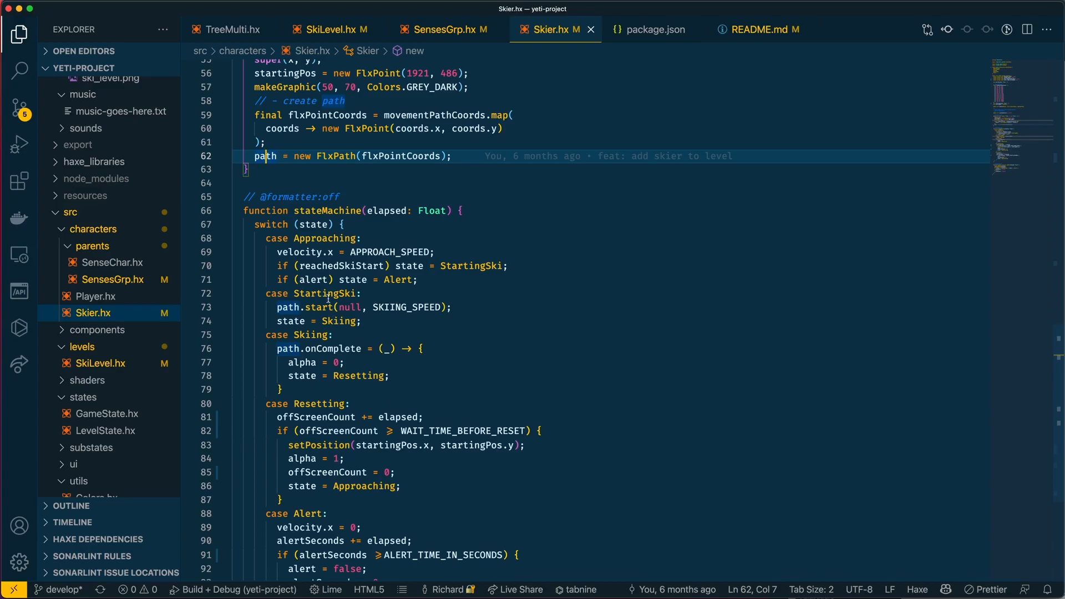
double_click(322, 293)
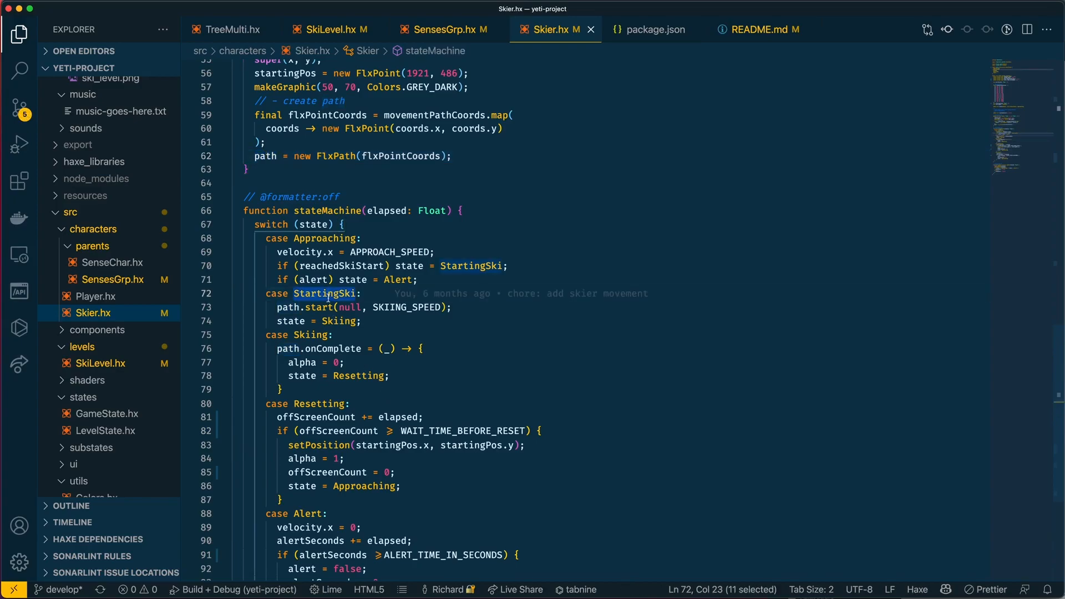
- Glance at the Figma waypoint mockup, then return to Skier.hx's Approaching case
click(506, 12)
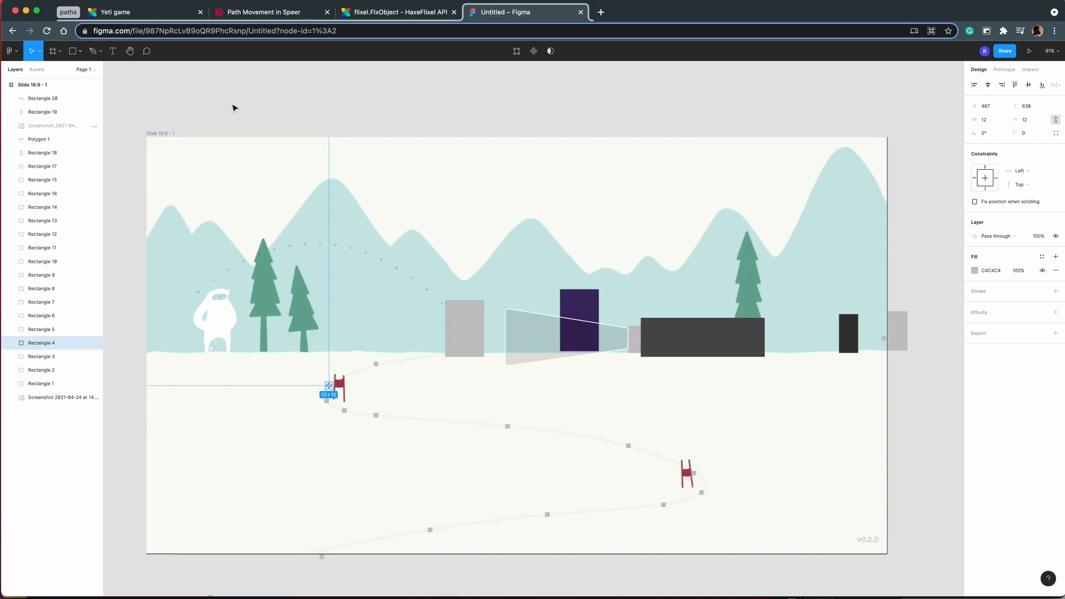
click(136, 12)
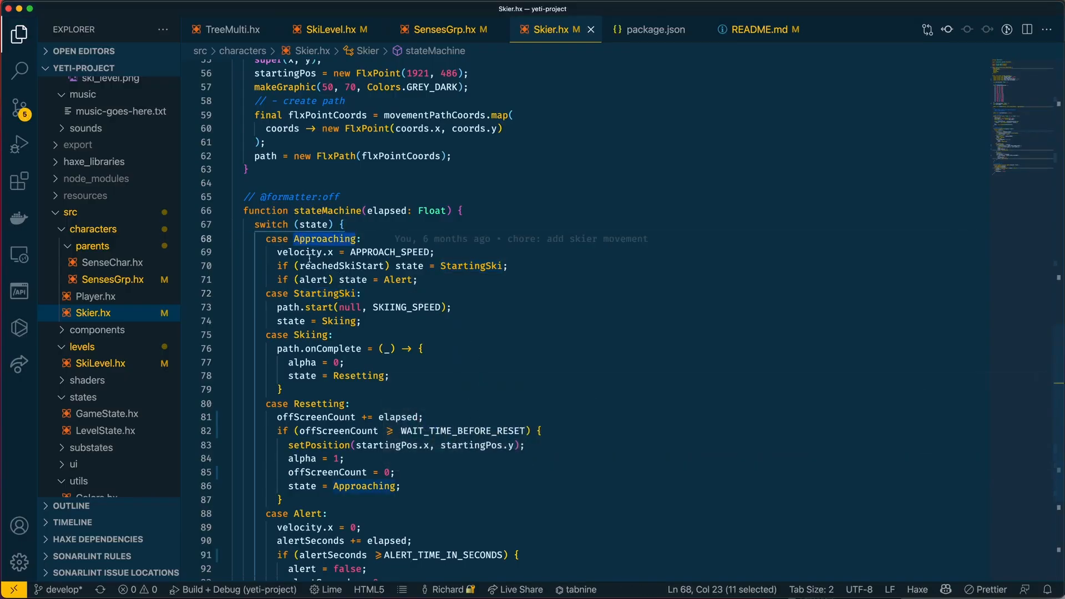
mouse_move(296, 252)
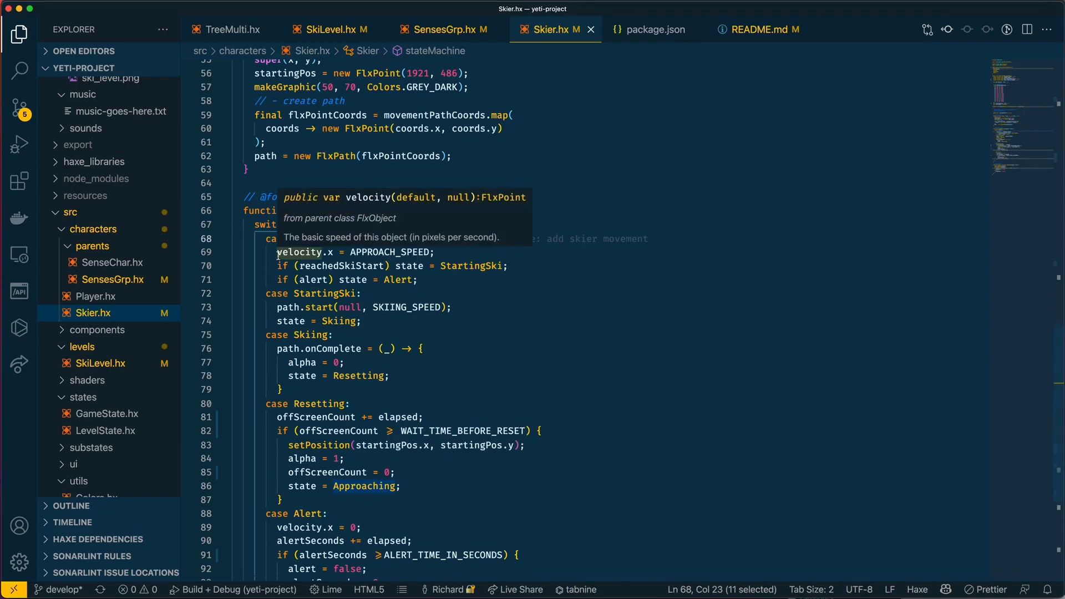
- Walk through the state machine, highlighting reachedSkiStart and the Resetting case's elapsed value
click(420, 252)
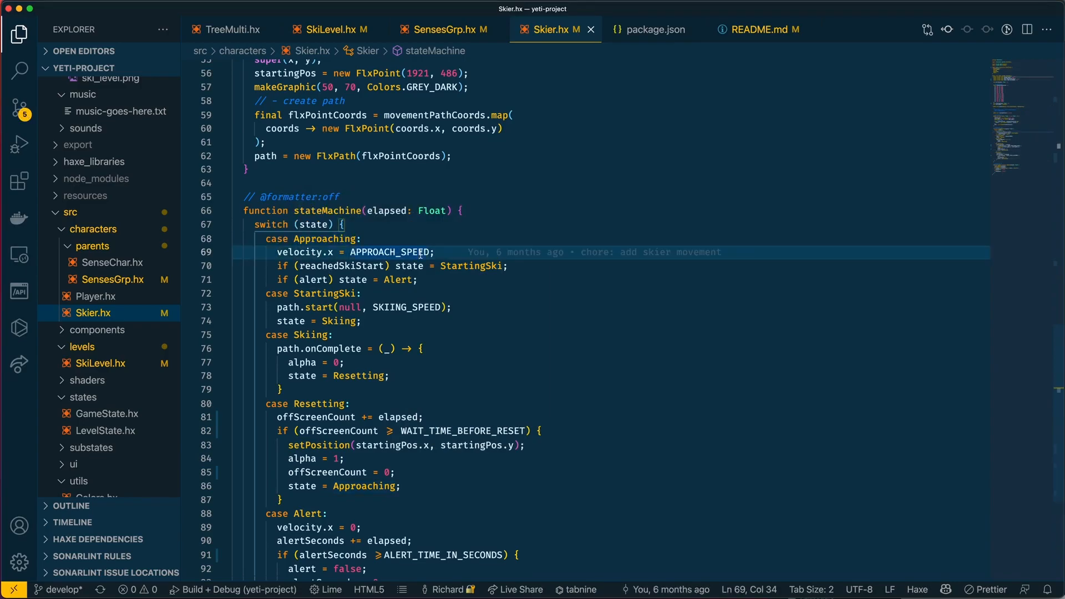
mouse_move(399, 279)
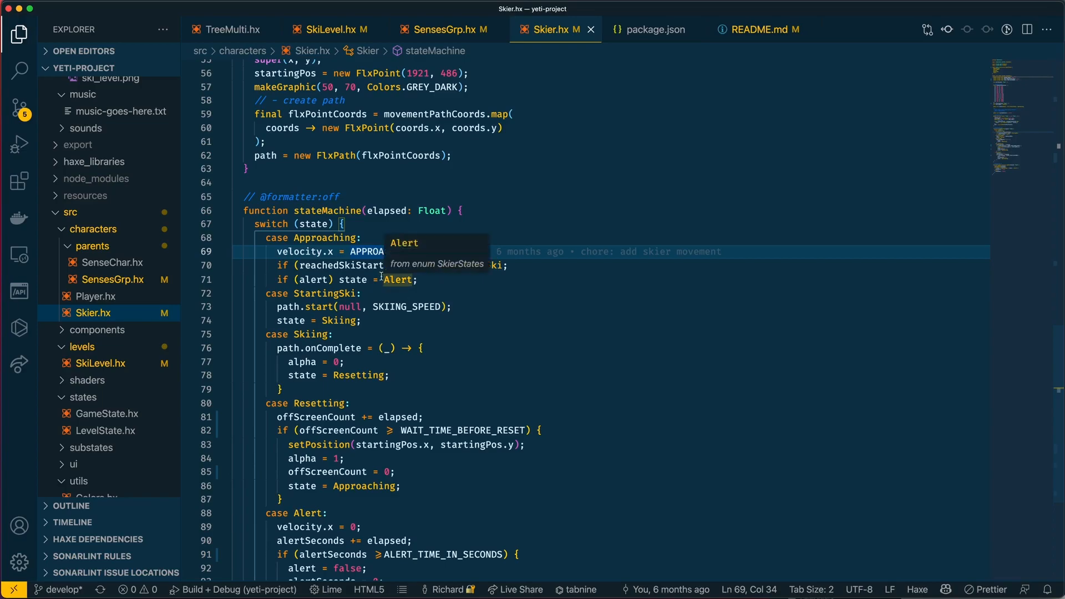
double_click(339, 266)
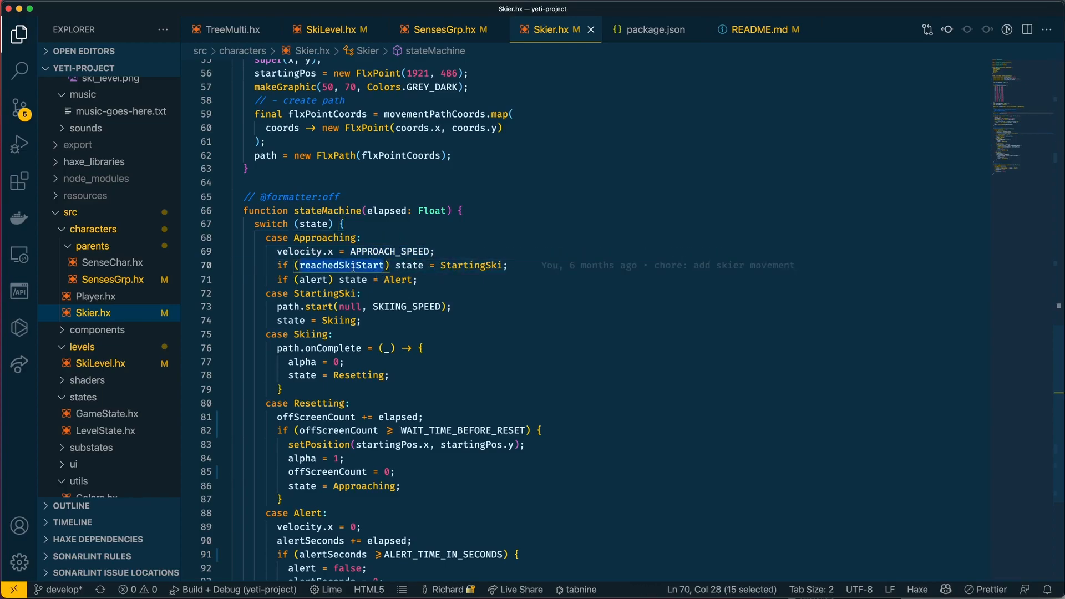
mouse_move(339, 265)
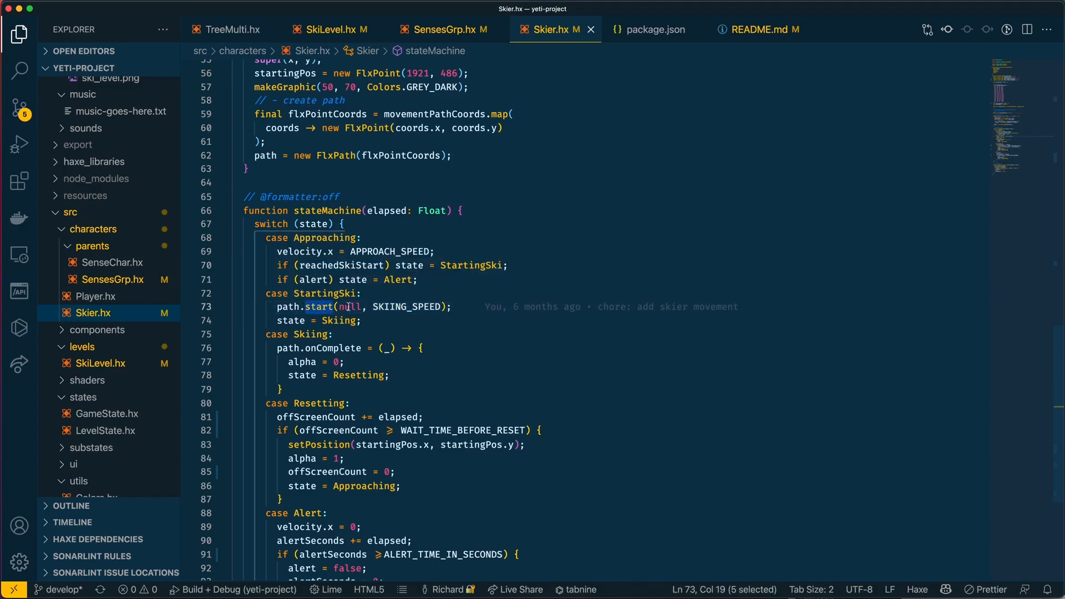
mouse_move(406, 306)
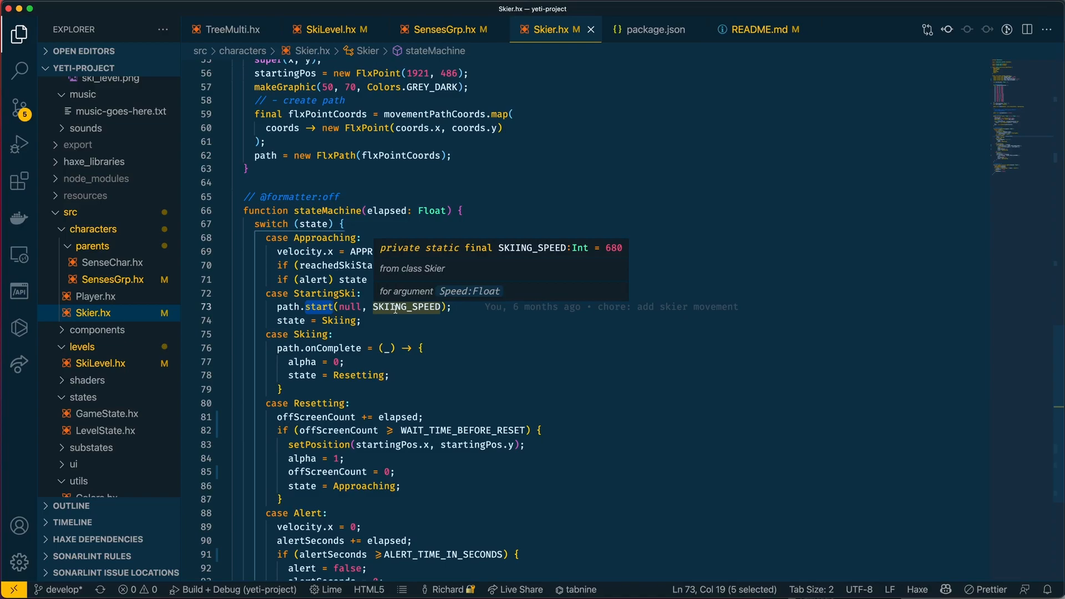
mouse_move(323, 306)
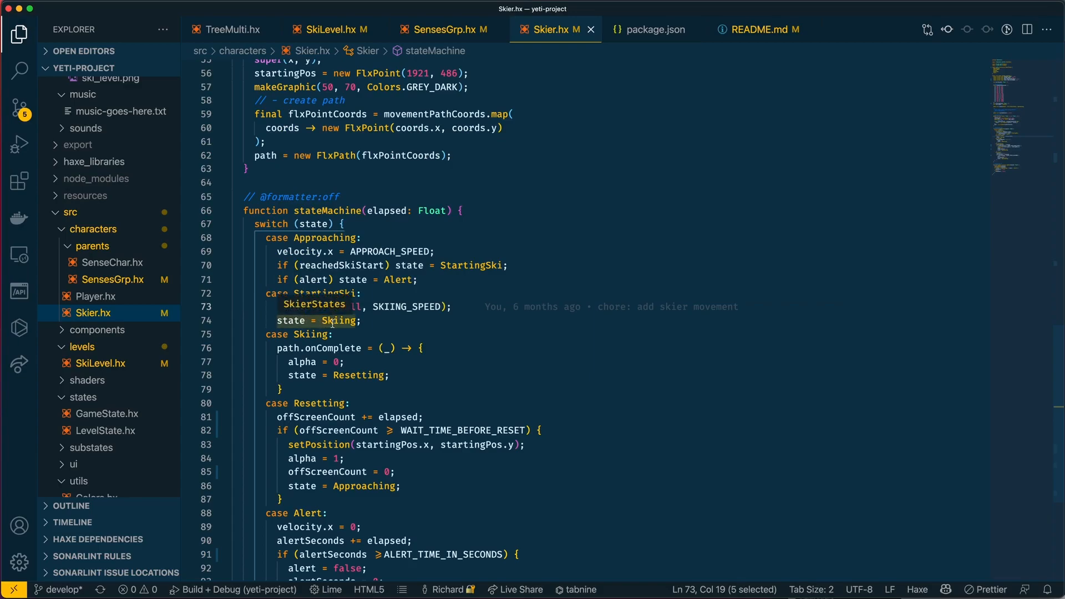
click(258, 260)
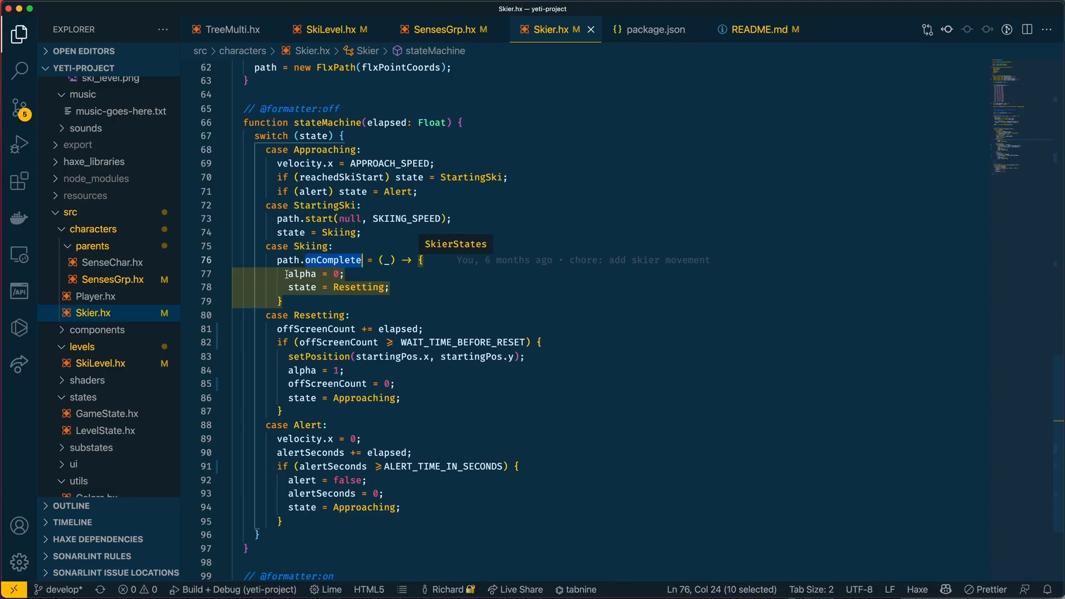
scroll(down, 3)
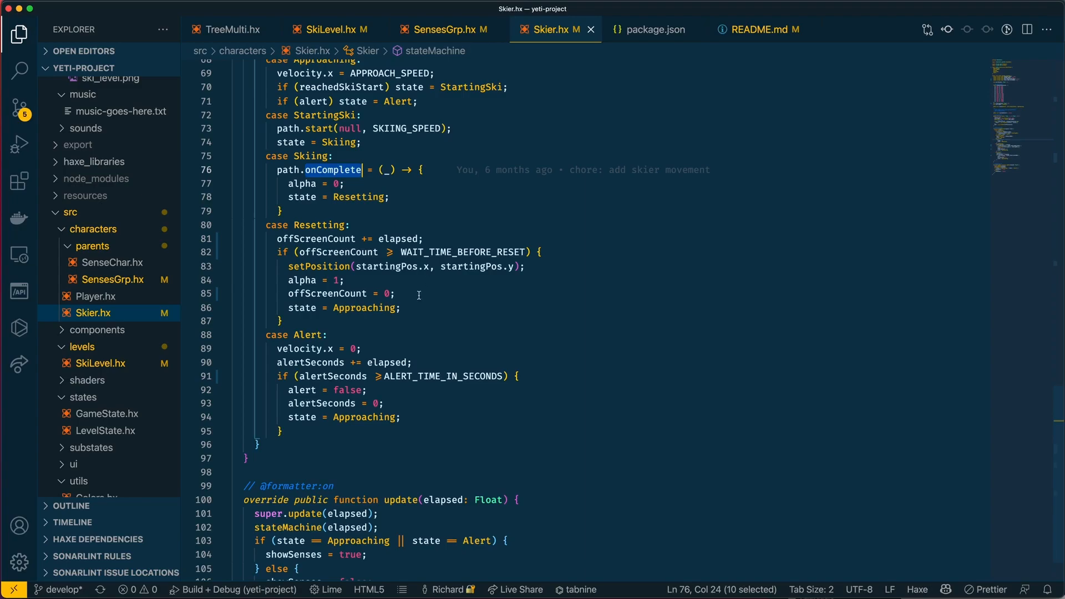
double_click(398, 239)
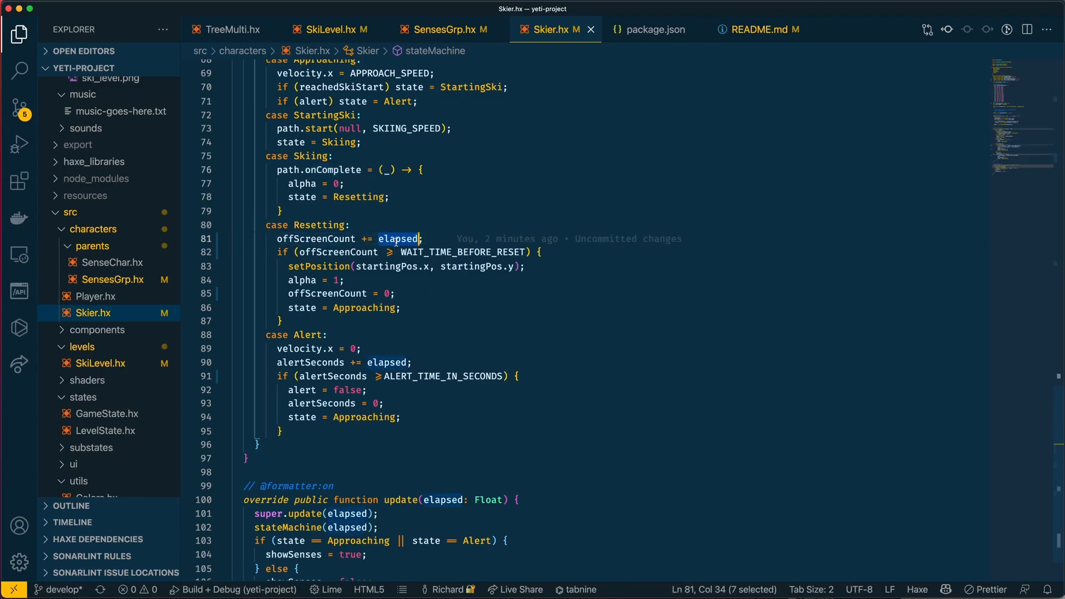
mouse_move(436, 492)
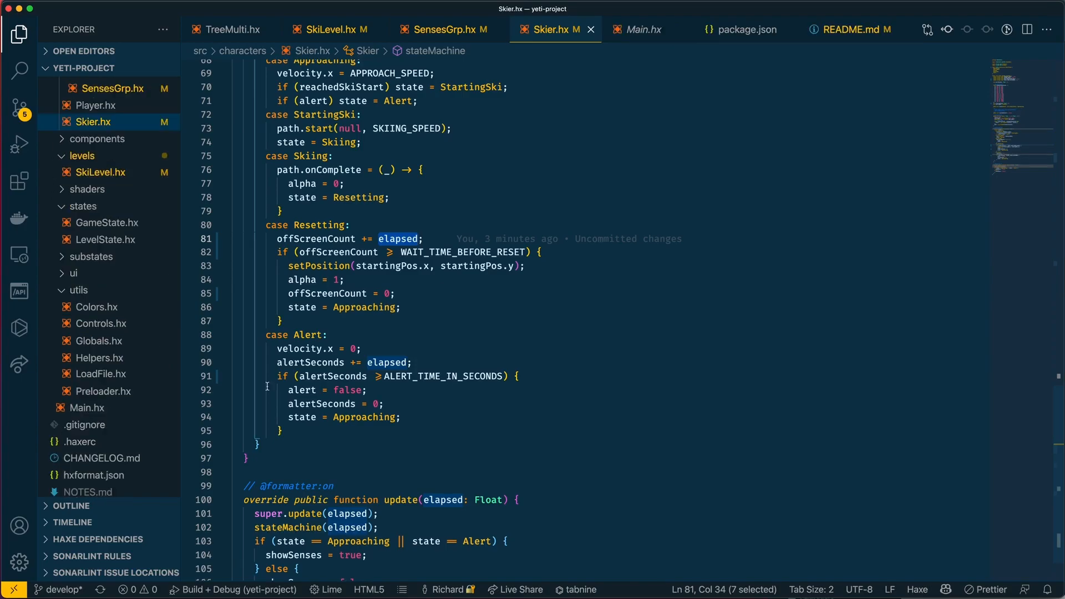
mouse_move(472, 288)
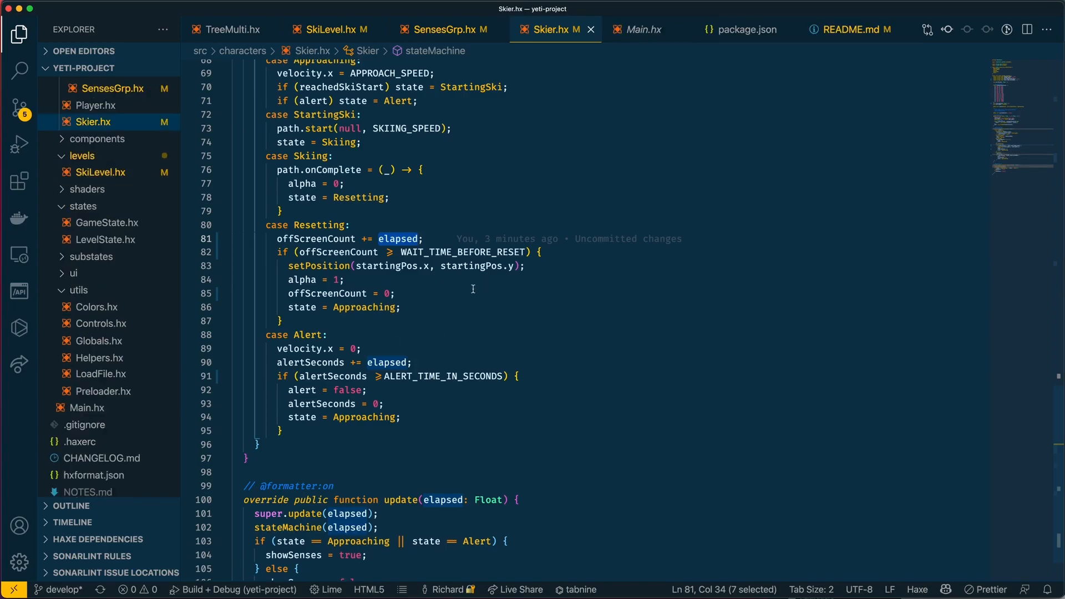
click(637, 29)
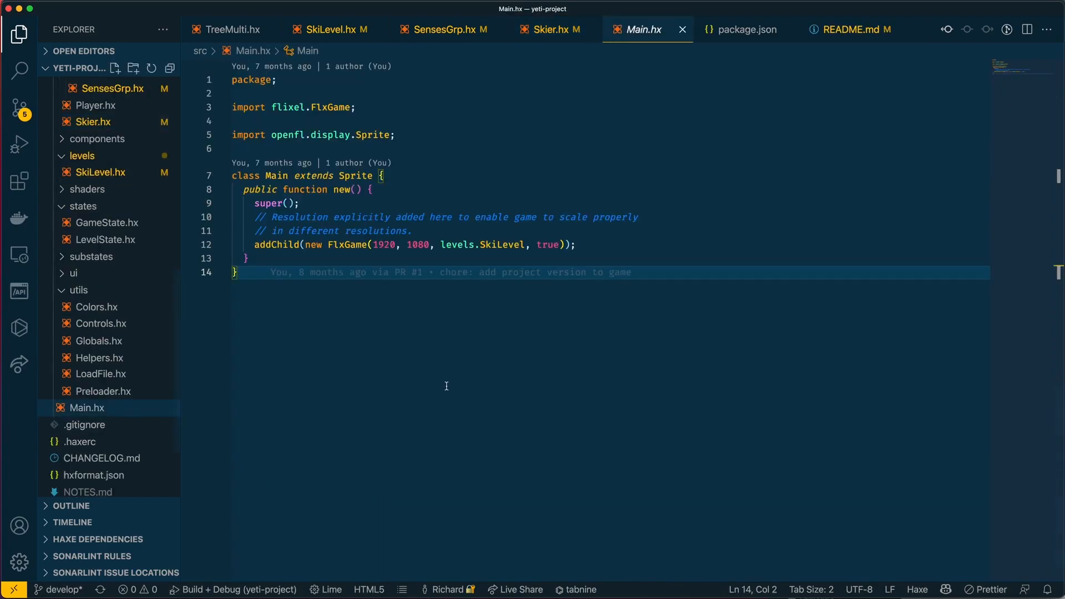
mouse_move(333, 244)
text(1/60)
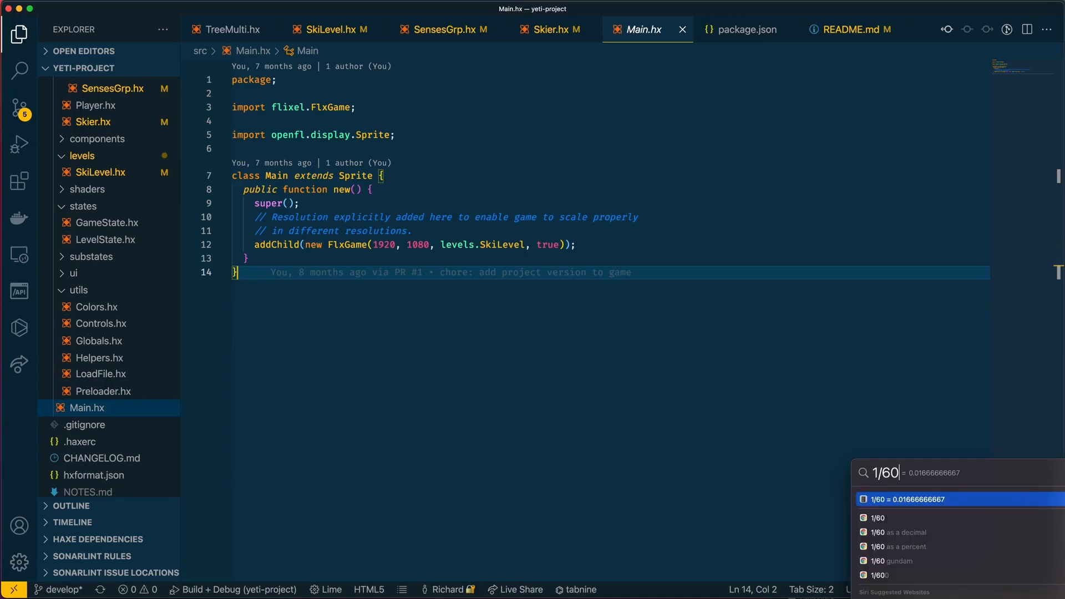
click(544, 29)
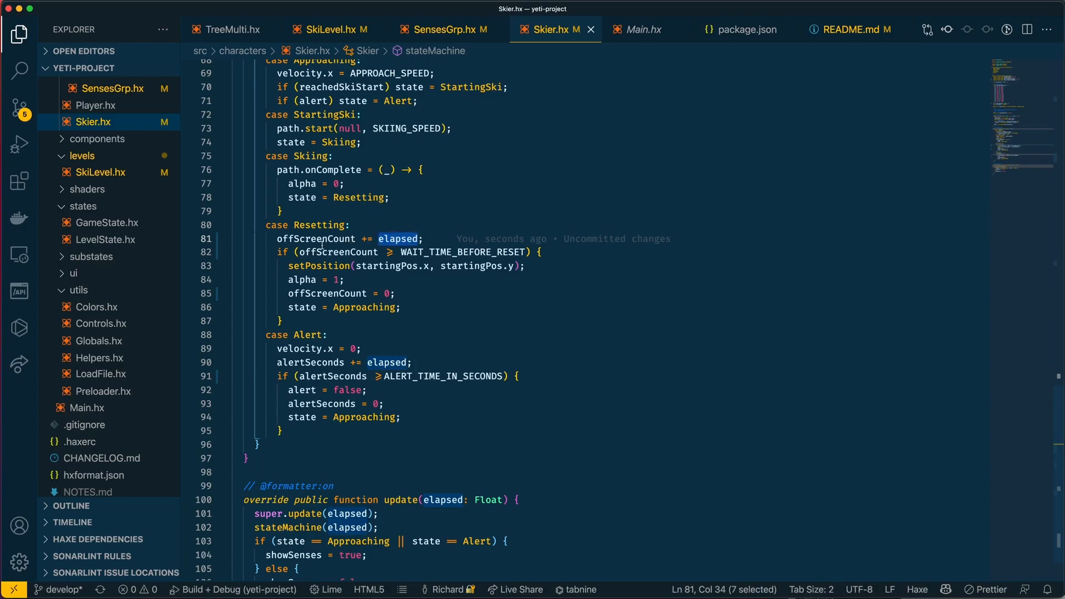
double_click(315, 239)
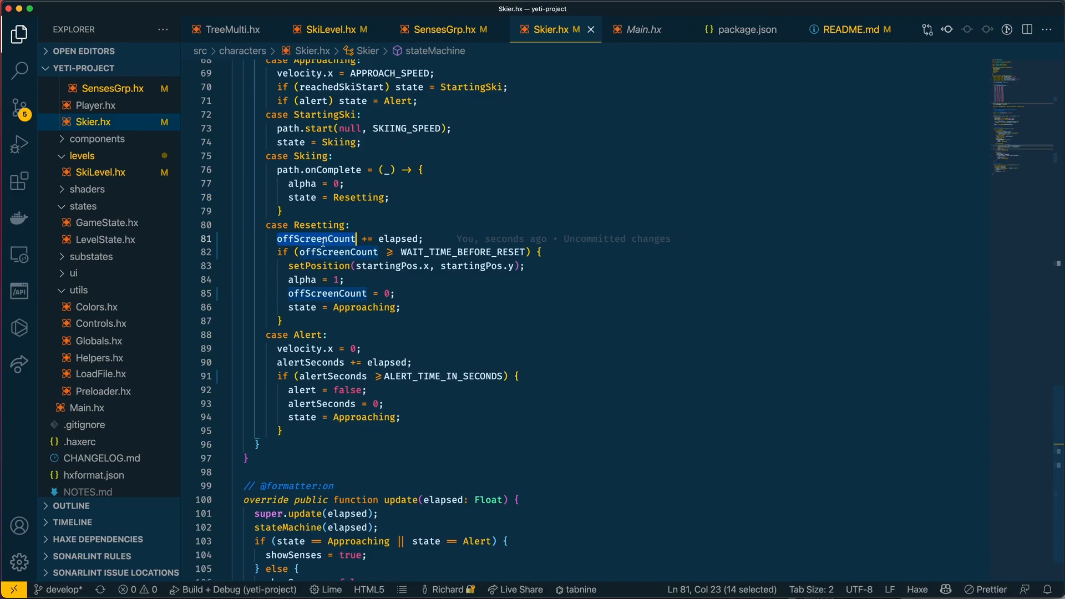
mouse_move(315, 239)
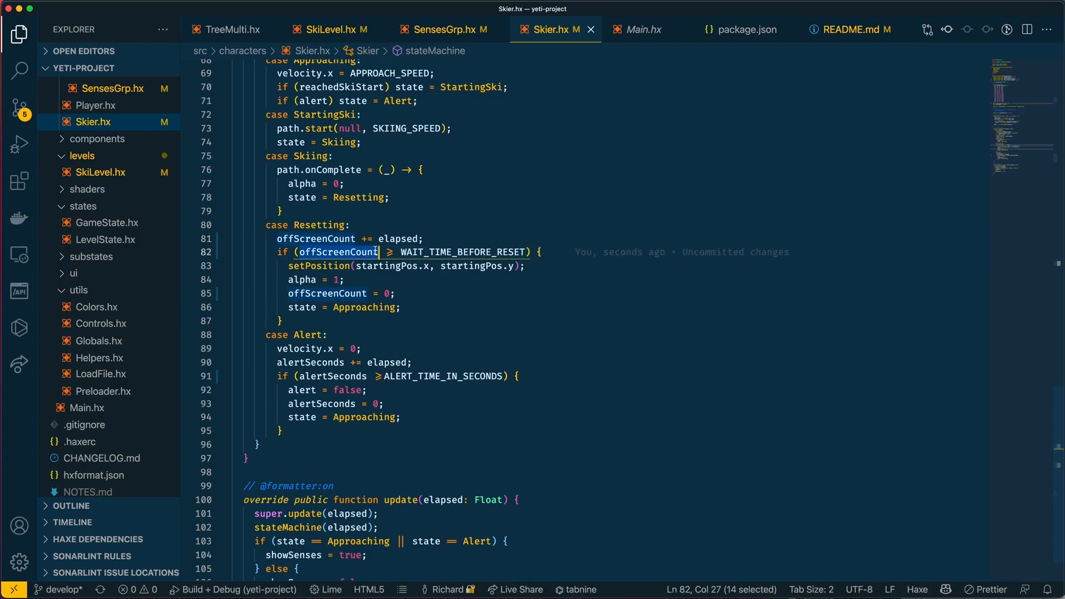
click(453, 252)
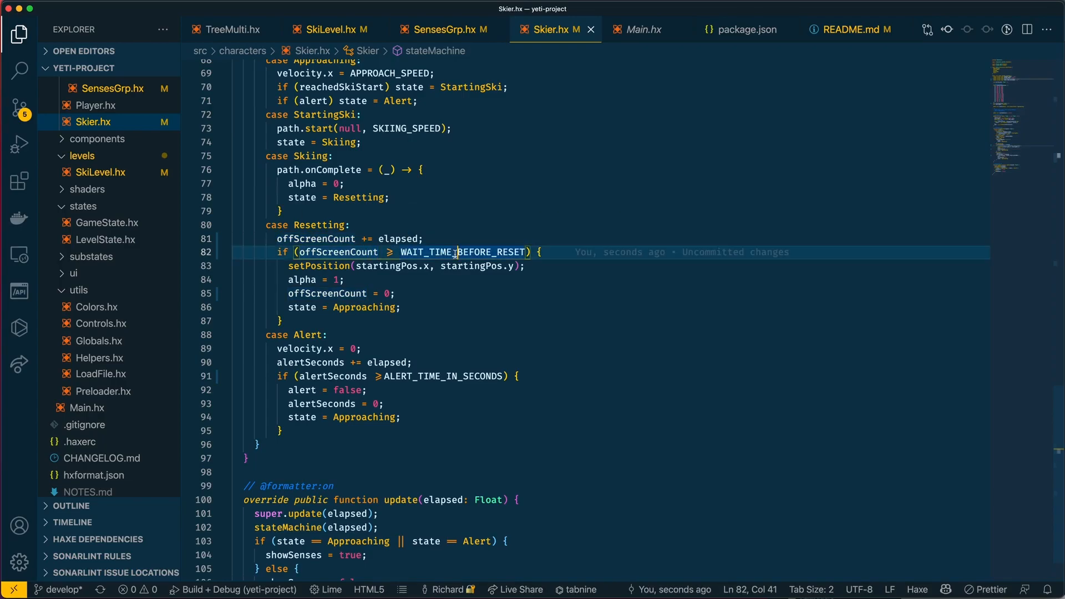
double_click(463, 252)
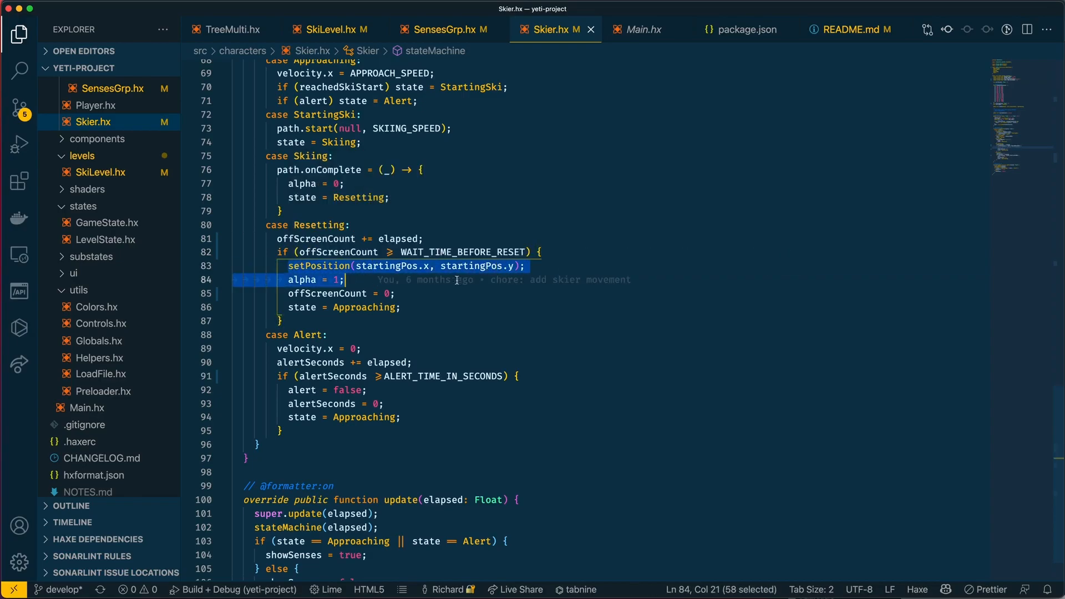
click(314, 307)
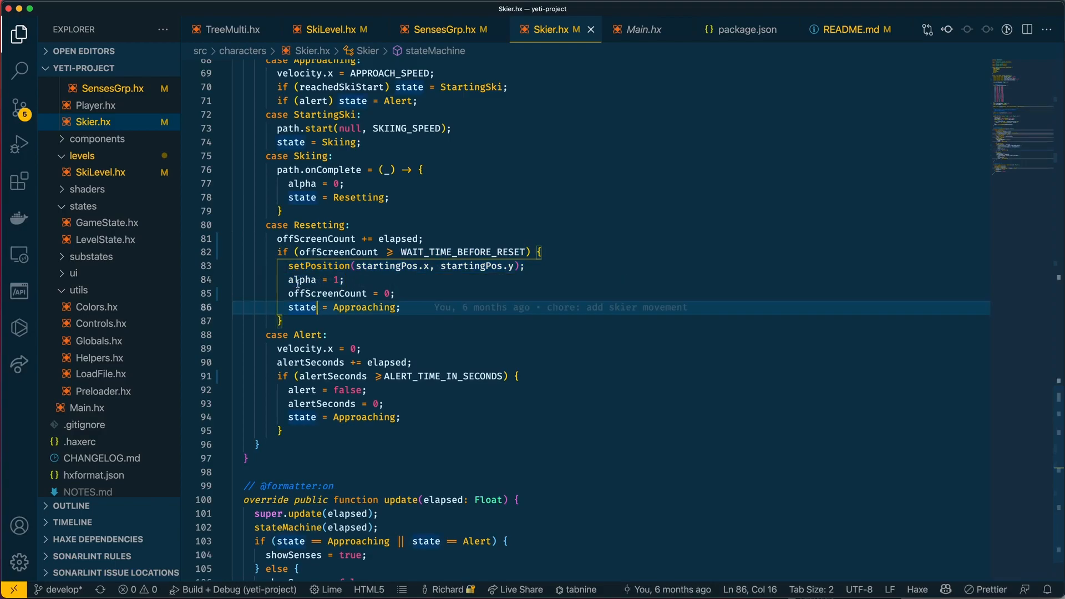
double_click(327, 294)
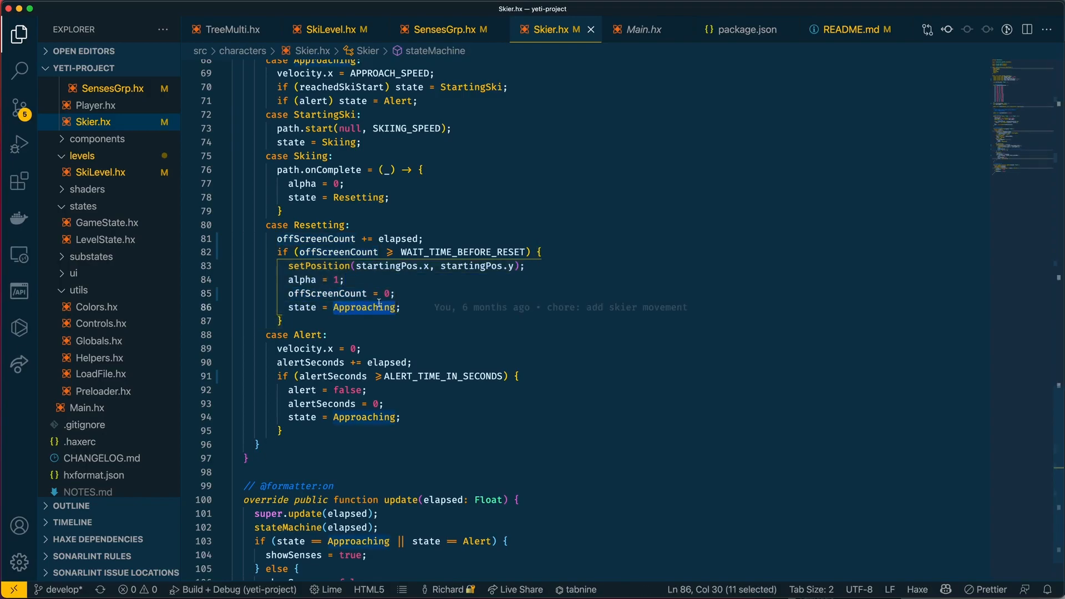
scroll(up, 3)
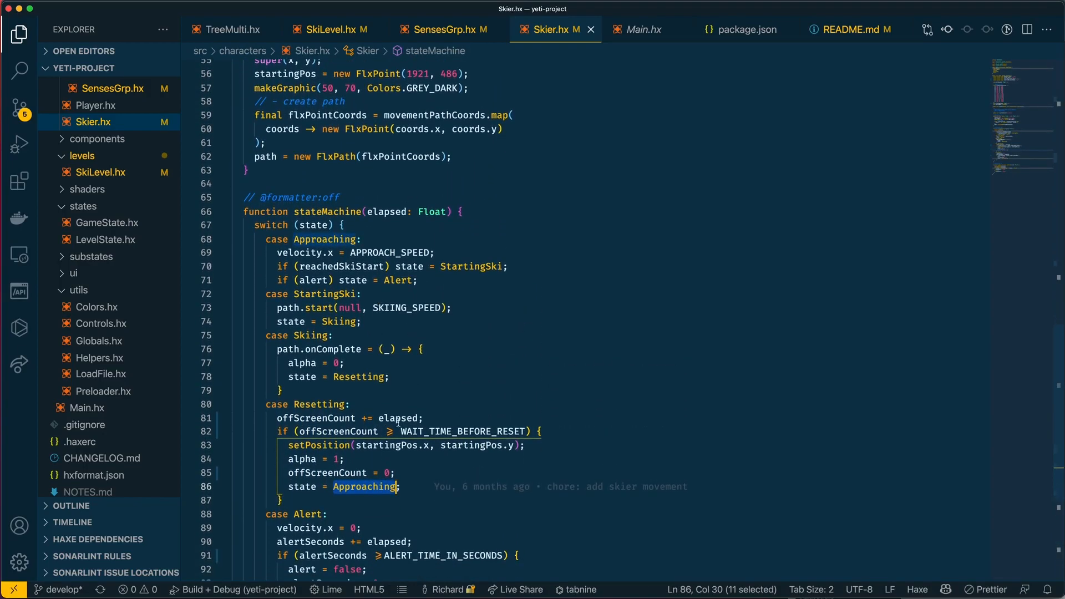
mouse_move(318, 279)
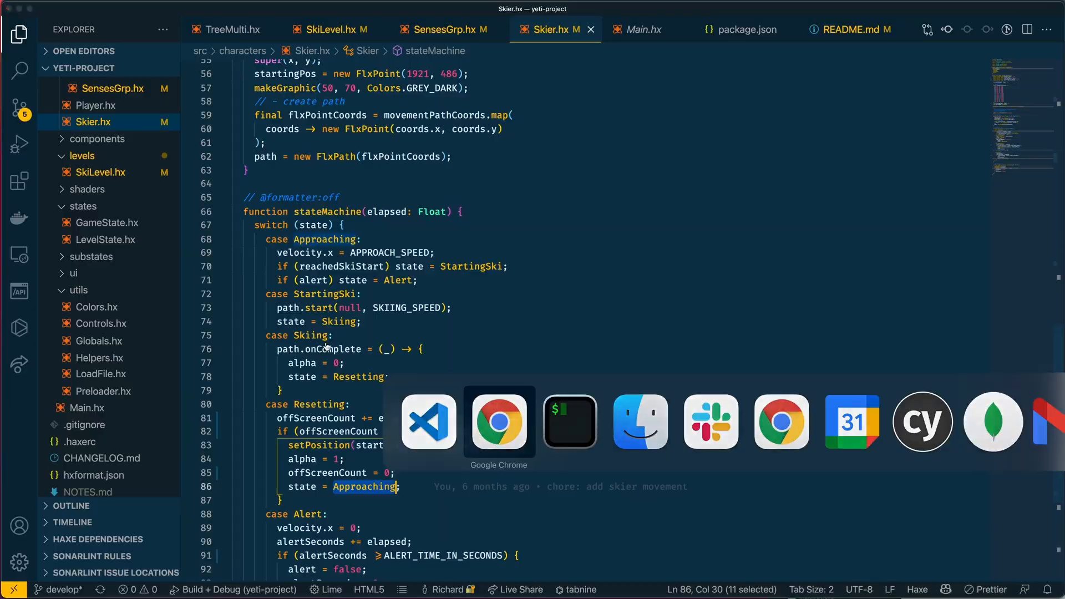
- Bring up Chrome running the Yeti game with the HaxeFlixel debugger showing hitboxes
click(498, 421)
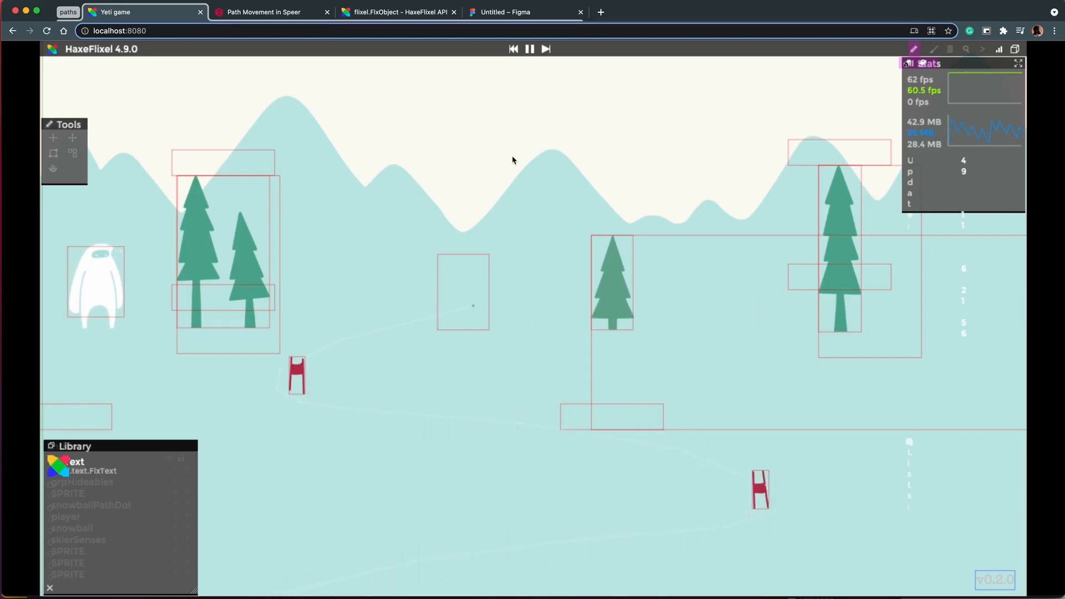
- Read the 'Path Movement in Speer' article down to the Following and Drawing Paths steps
click(265, 11)
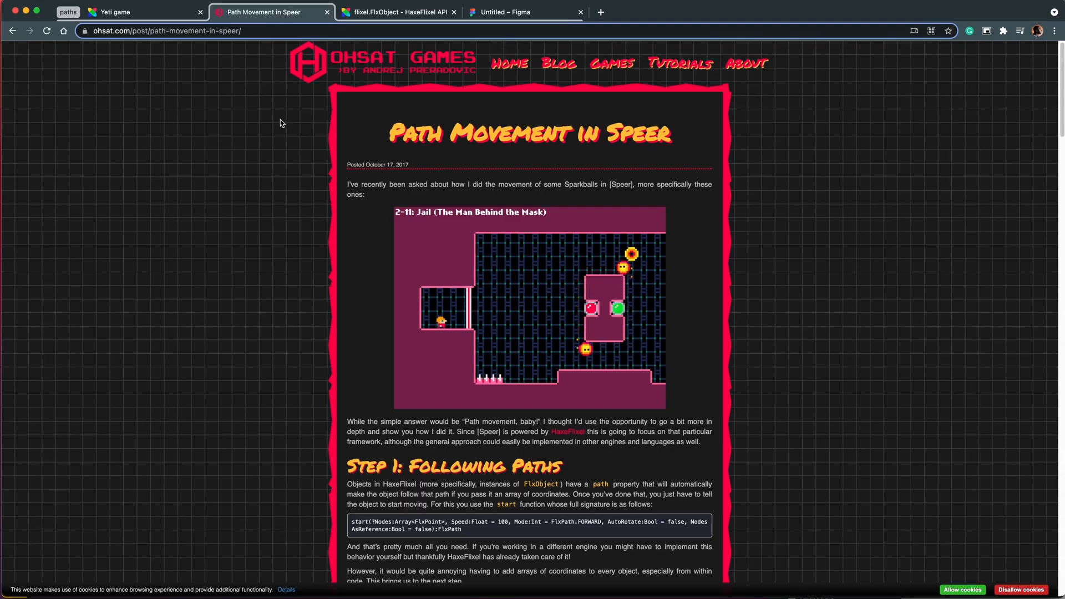
scroll(down, 3)
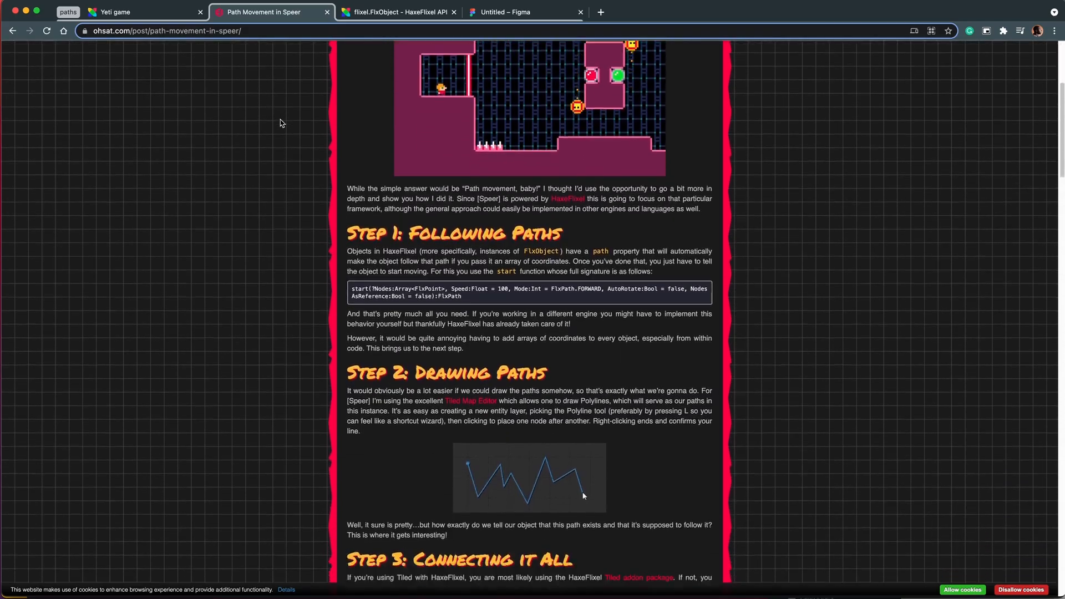
- Open the flixel.FlxObject API page, zoom in, and review its path property and overview
click(397, 12)
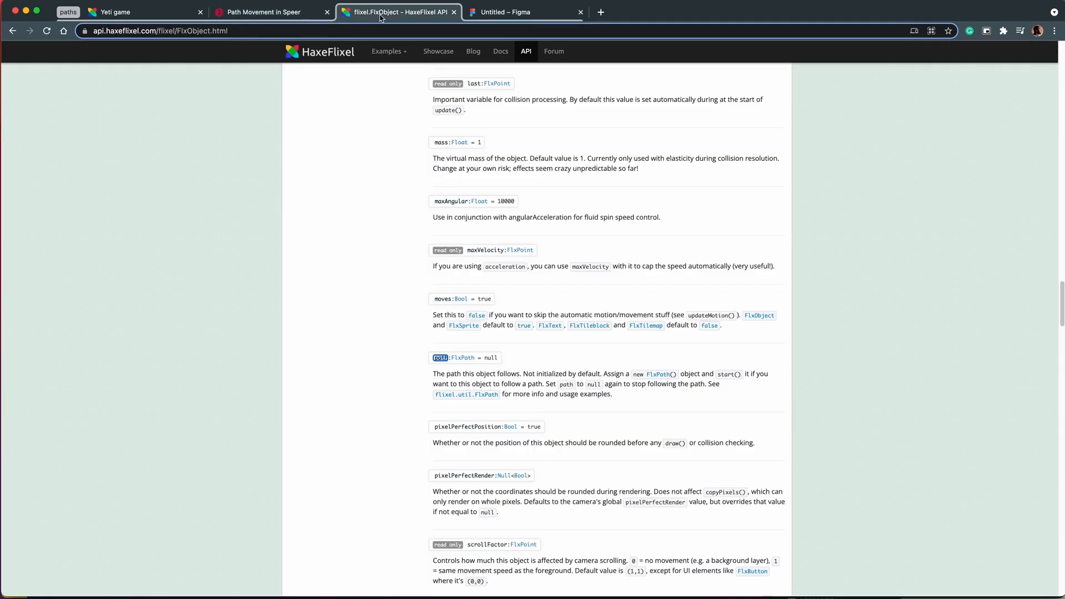
mouse_move(372, 212)
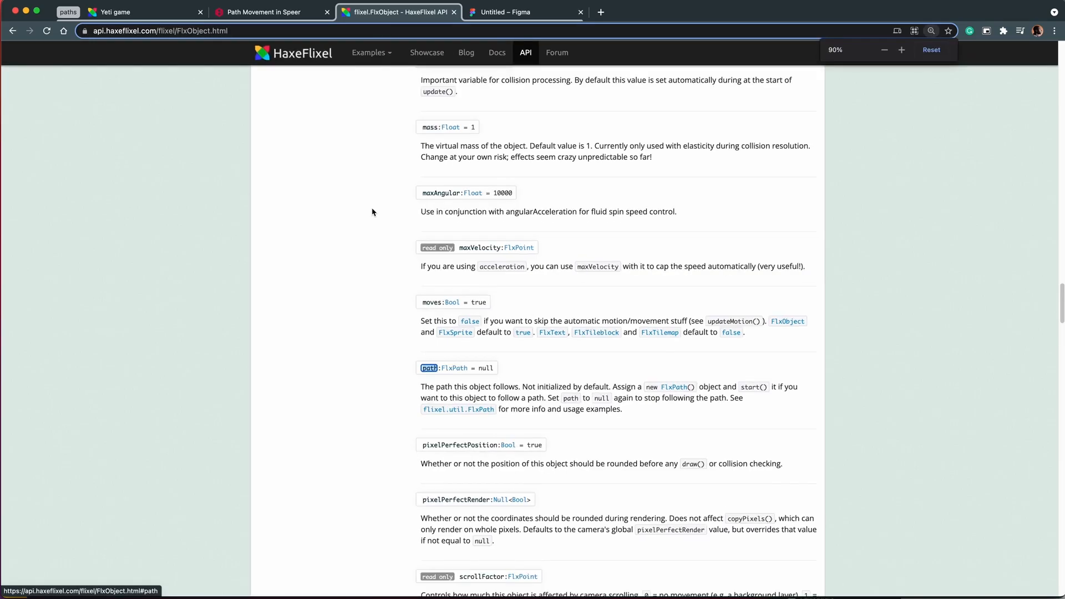
click(901, 50)
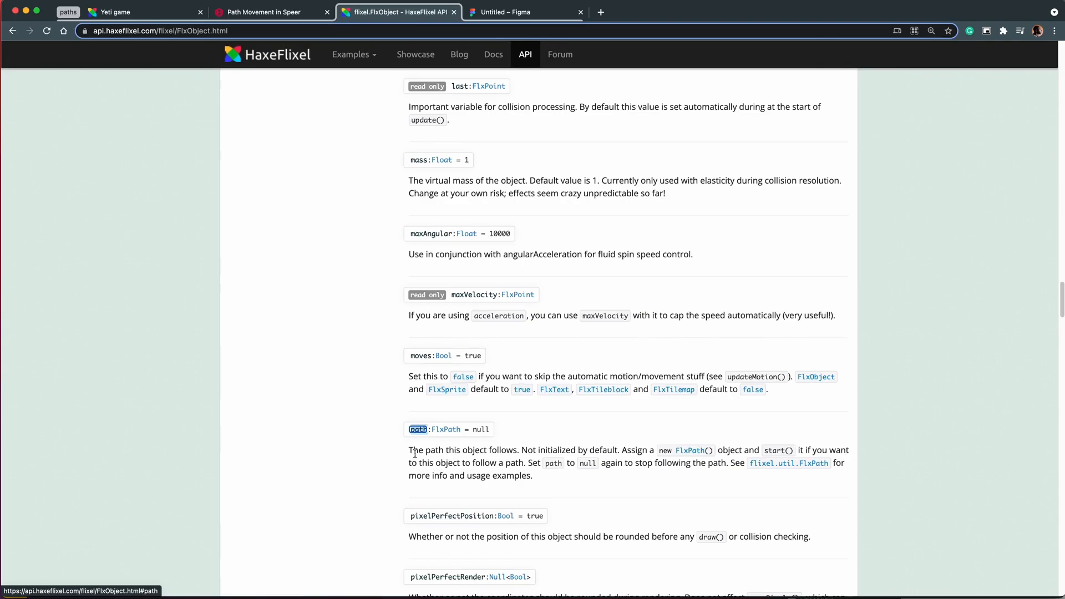
scroll(down, 3)
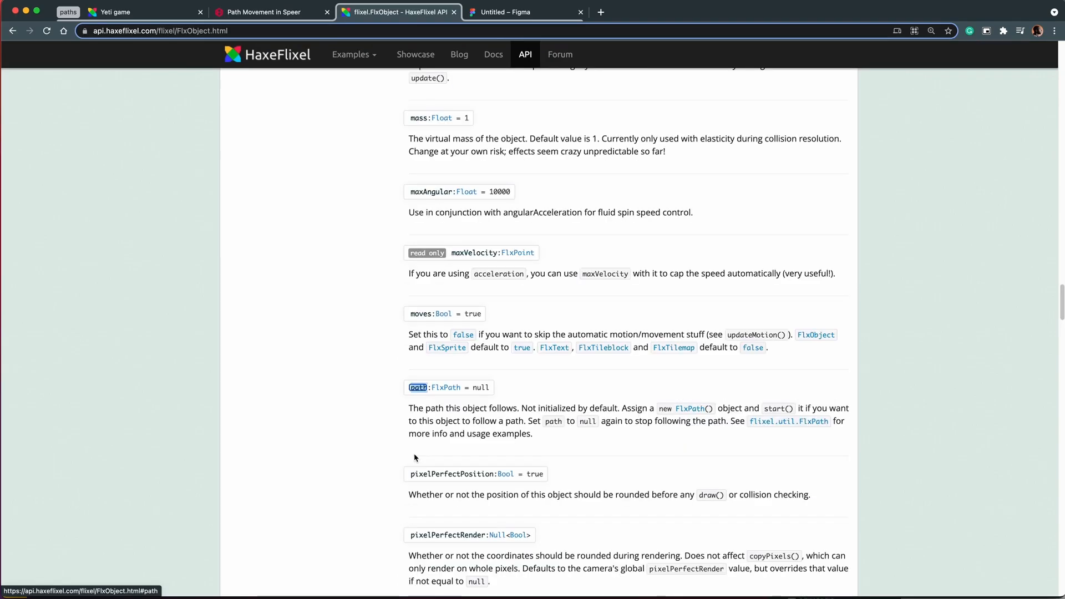
scroll(up, 3)
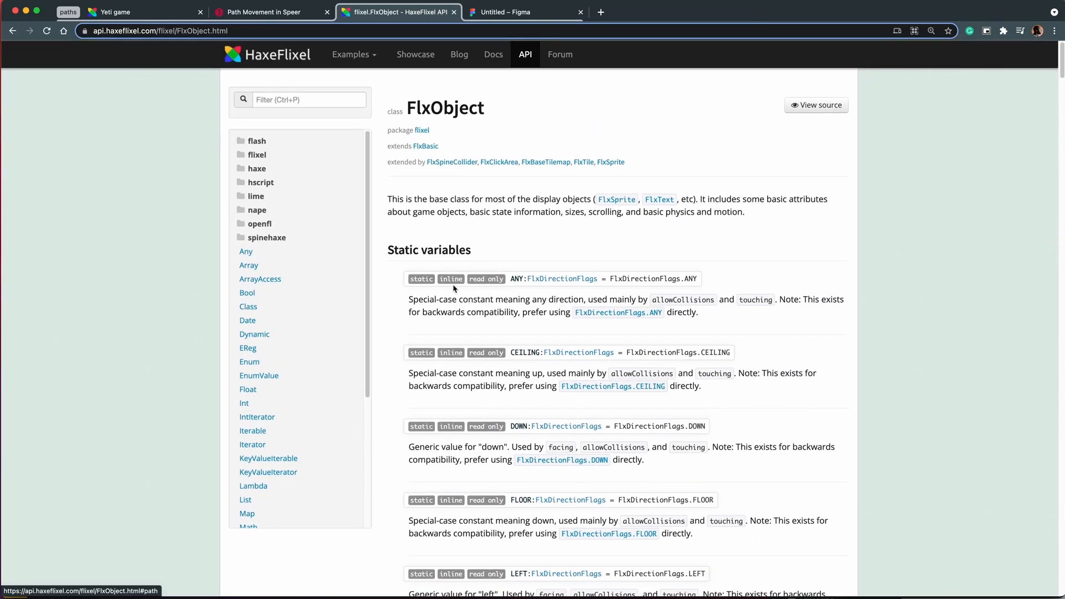
mouse_move(611, 163)
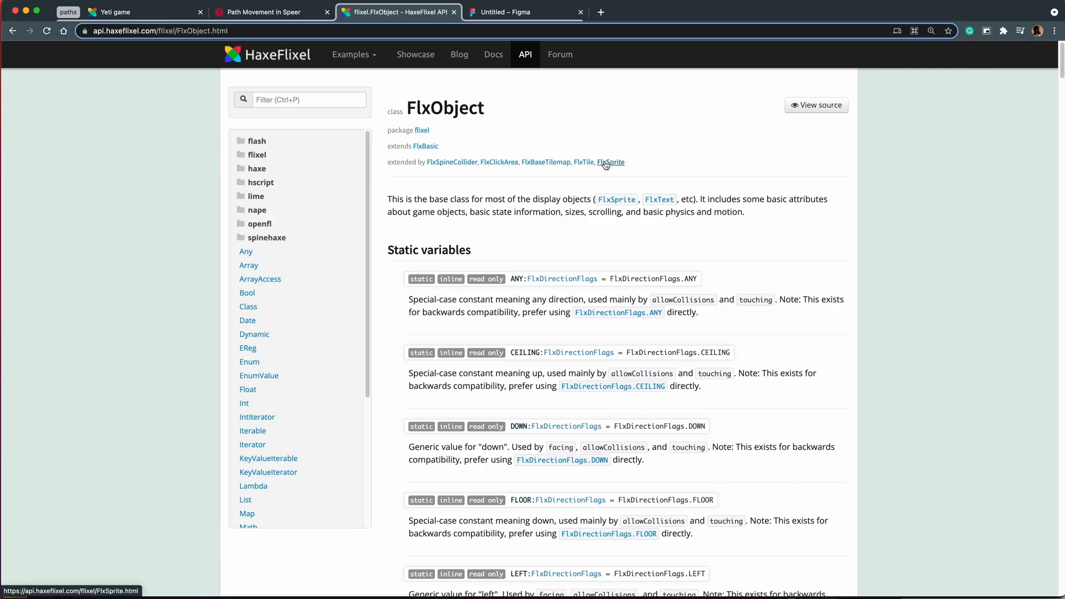